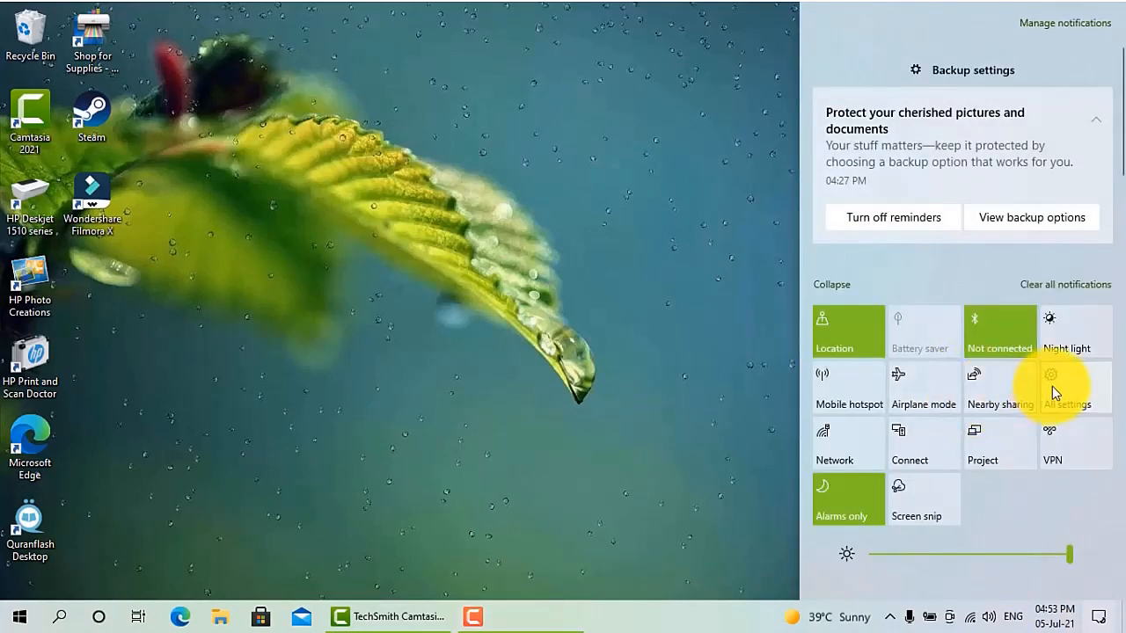
# - Open the full Windows Settings home from the Action Center's All settings tile
pyautogui.click(1066, 387)
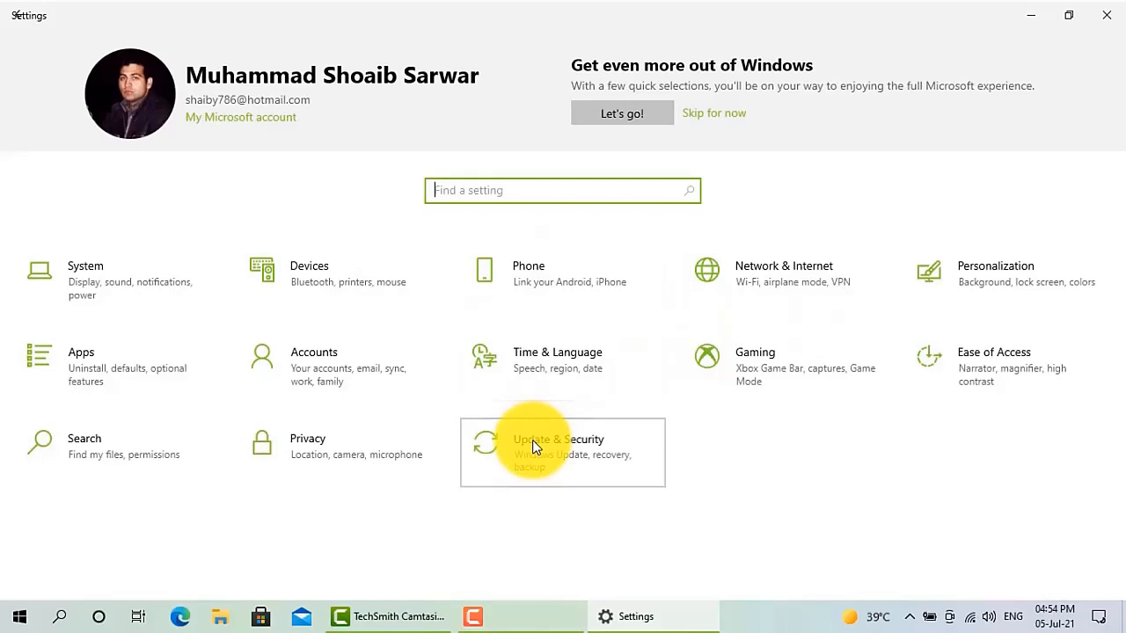
# - Go to Update & Security and open the Windows Insider Program page to check Windows 11 eligibility
pyautogui.click(558, 440)
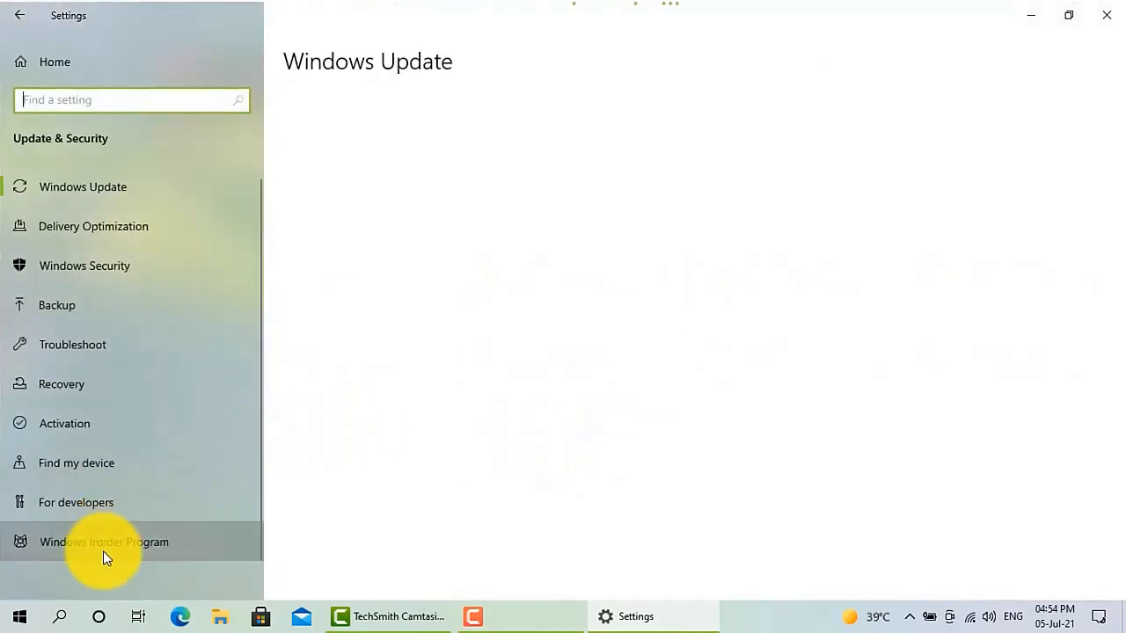
pyautogui.click(103, 542)
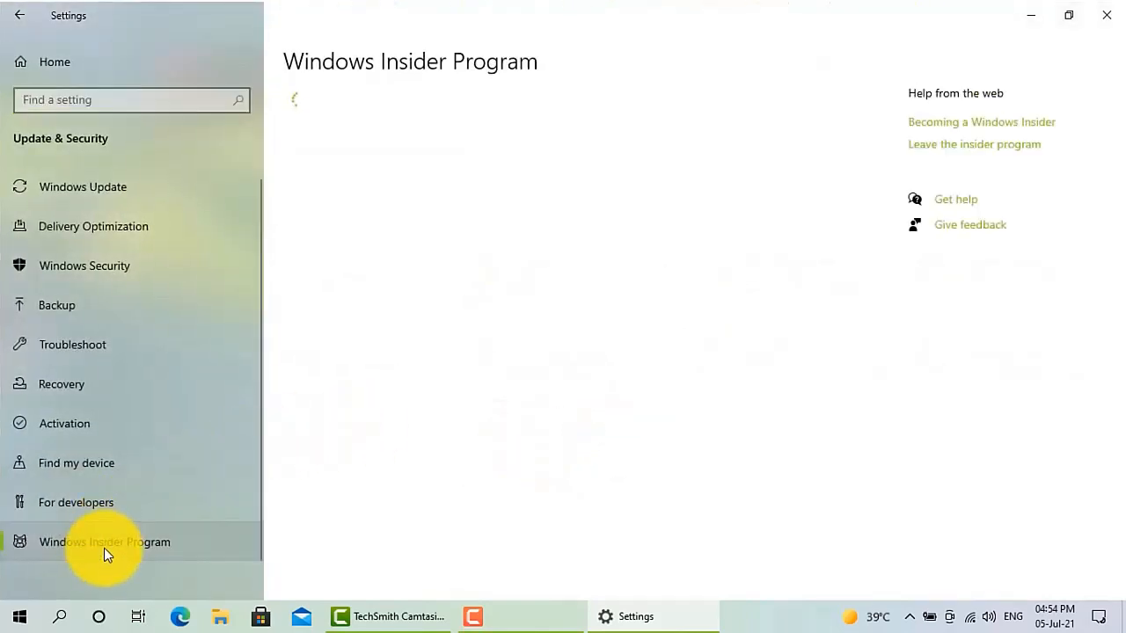
pyautogui.moveTo(686, 367)
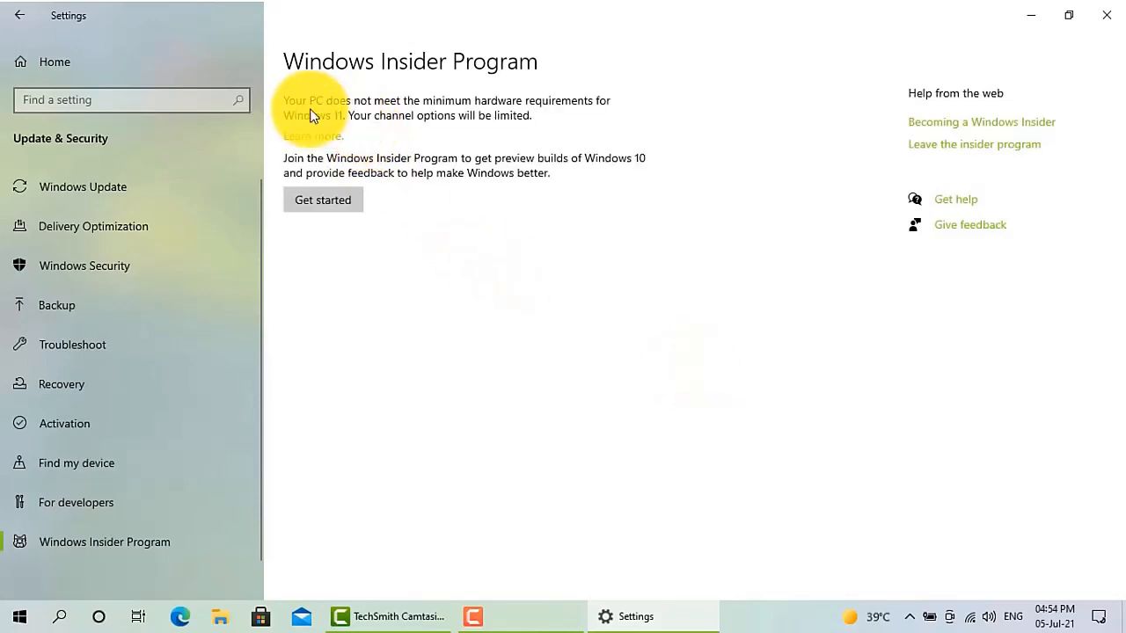
pyautogui.moveTo(584, 114)
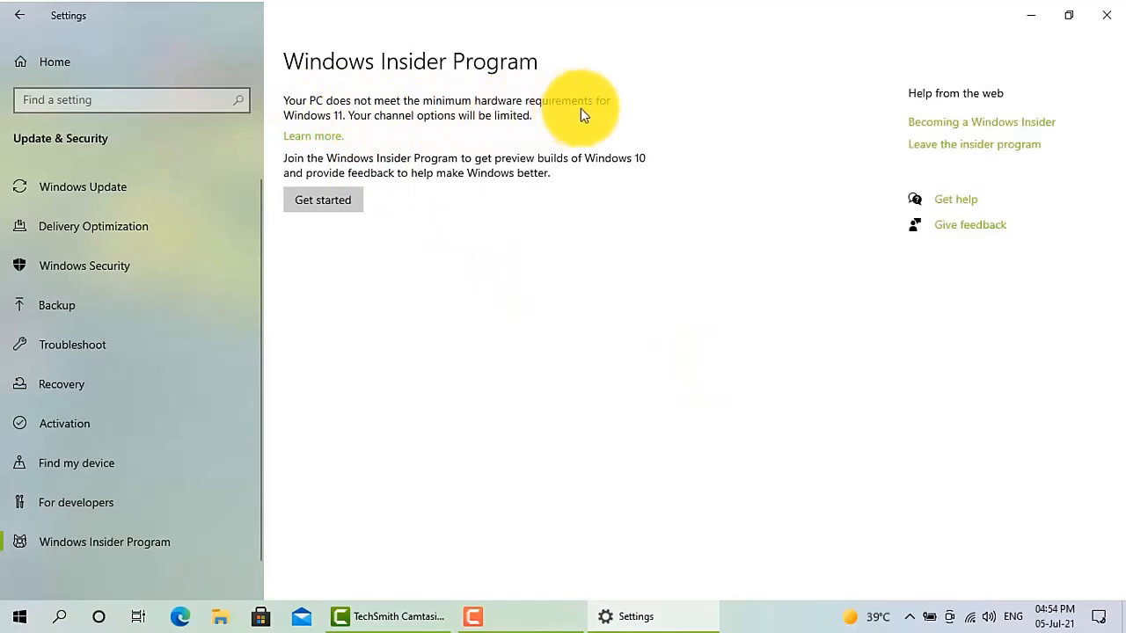
pyautogui.moveTo(387, 127)
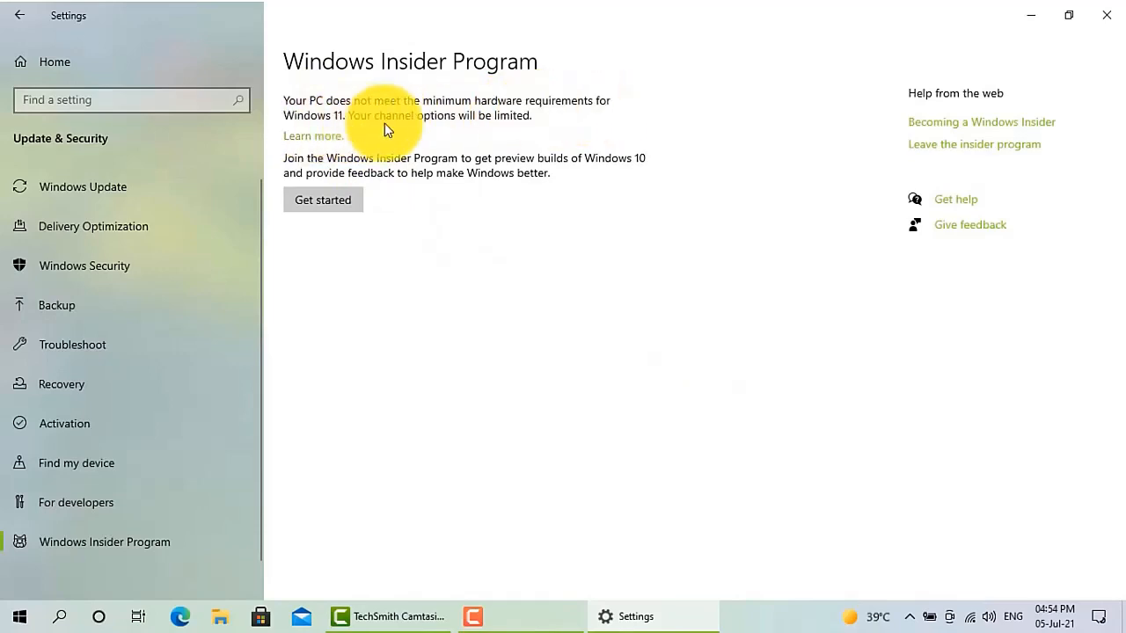
pyautogui.moveTo(456, 130)
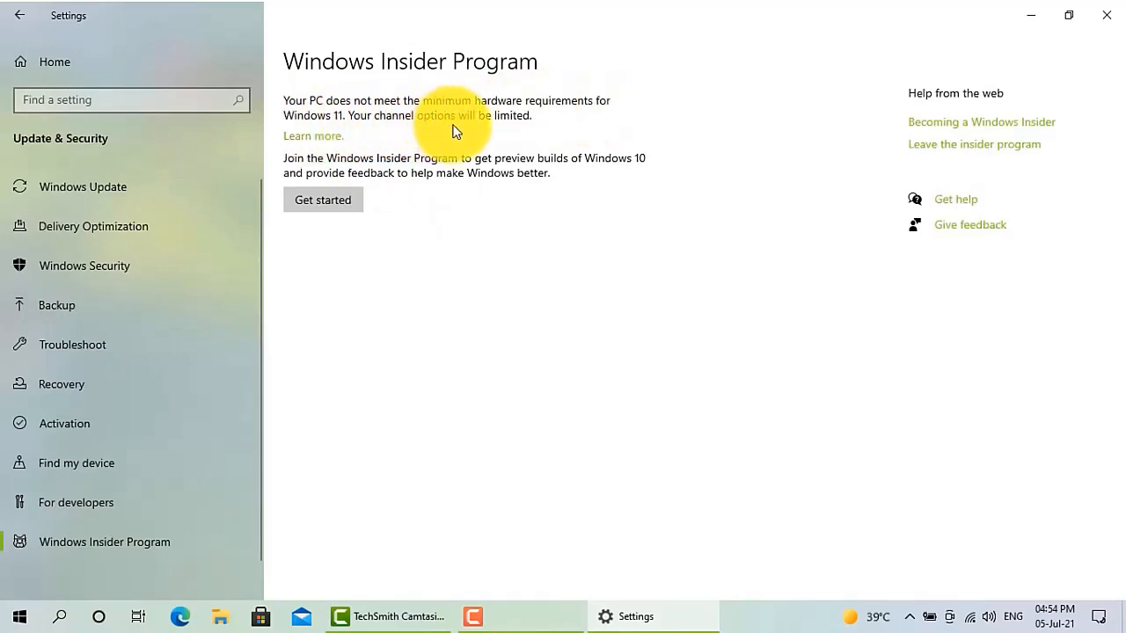
pyautogui.moveTo(507, 130)
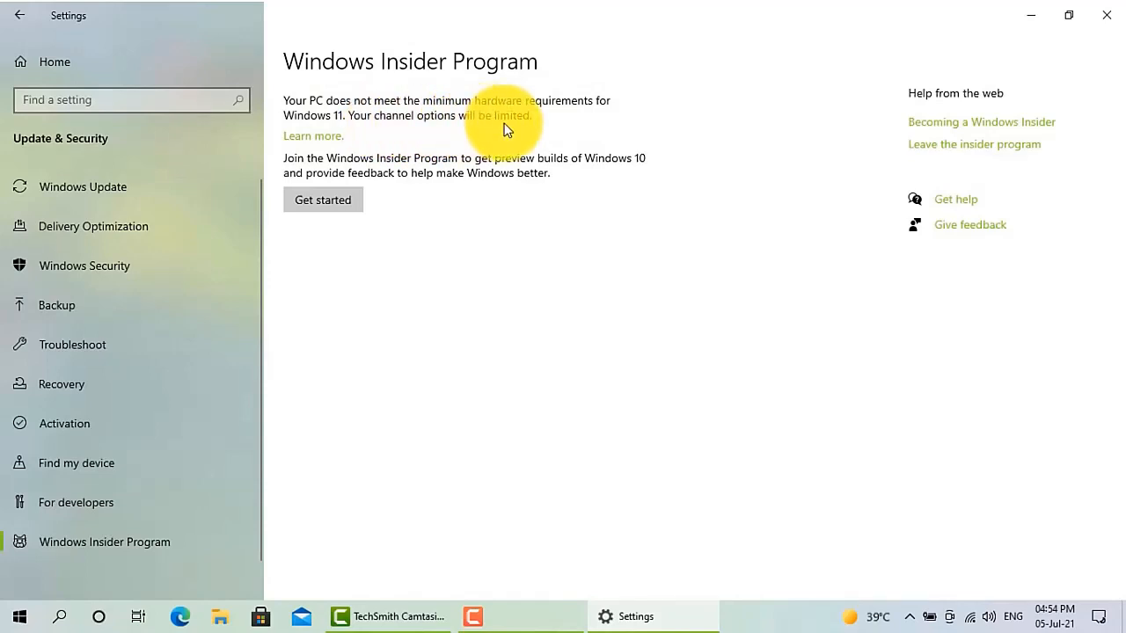
pyautogui.moveTo(338, 120)
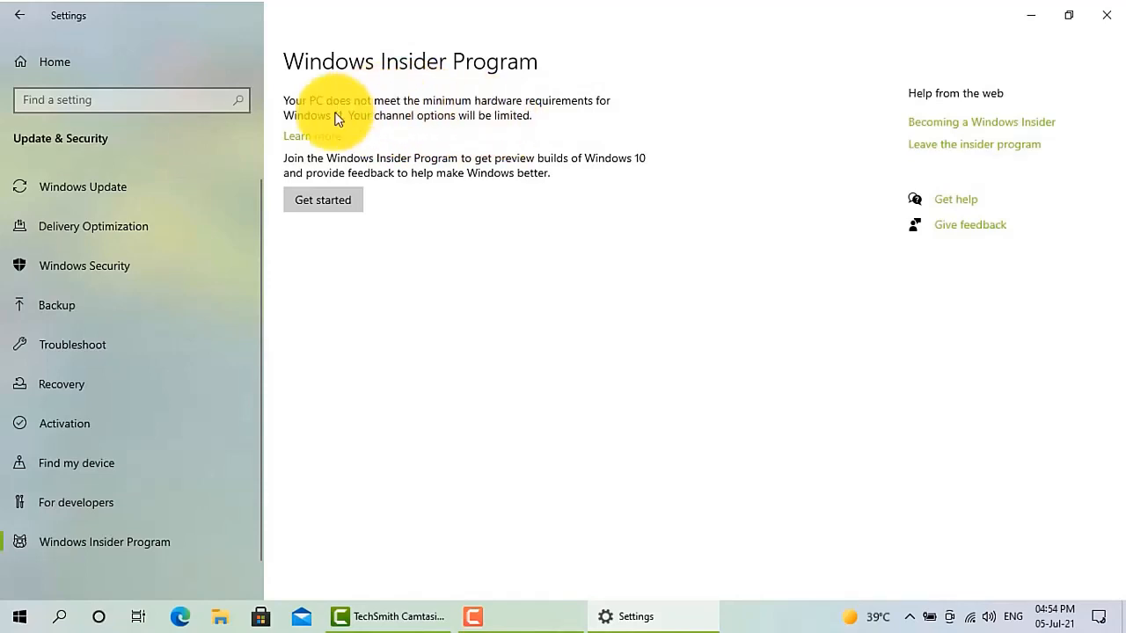
pyautogui.moveTo(436, 140)
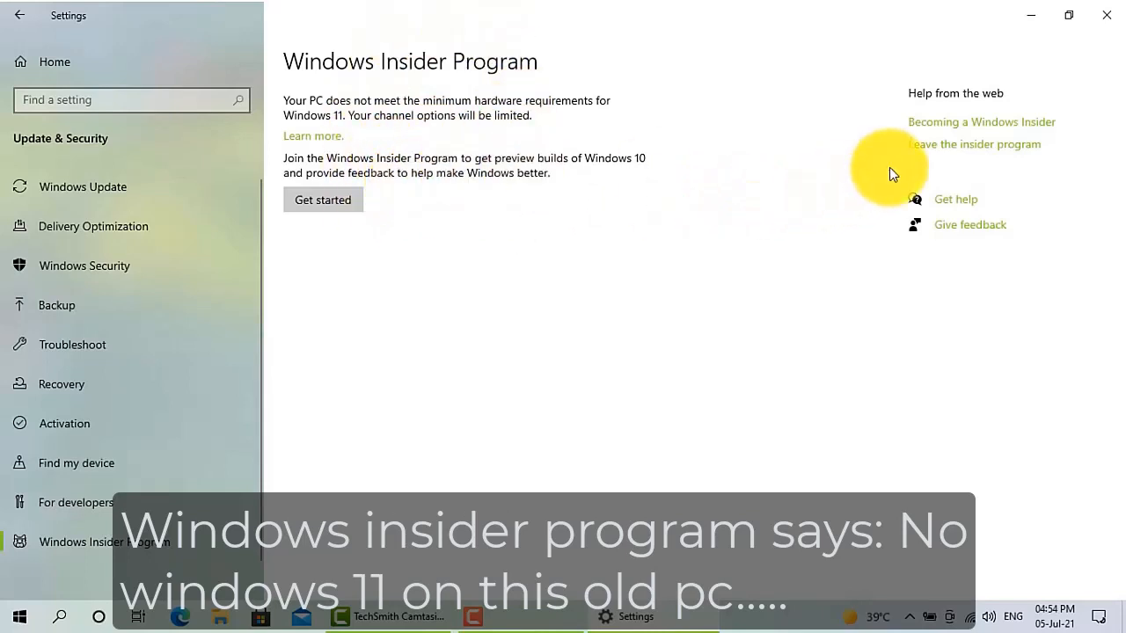
pyautogui.moveTo(472, 308)
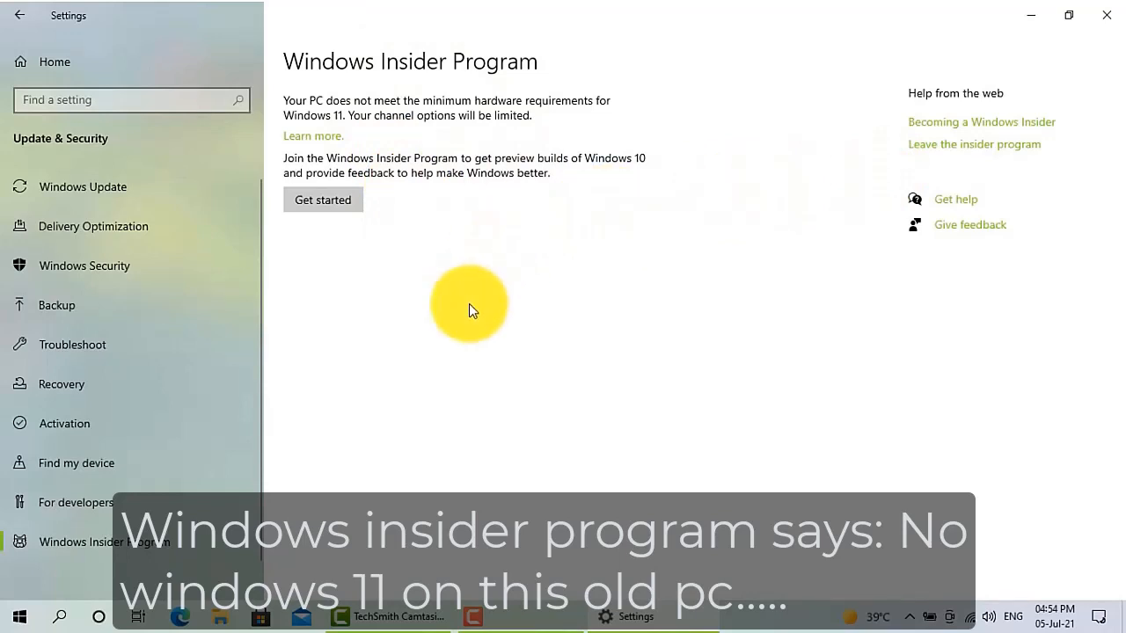
pyautogui.moveTo(1006, 94)
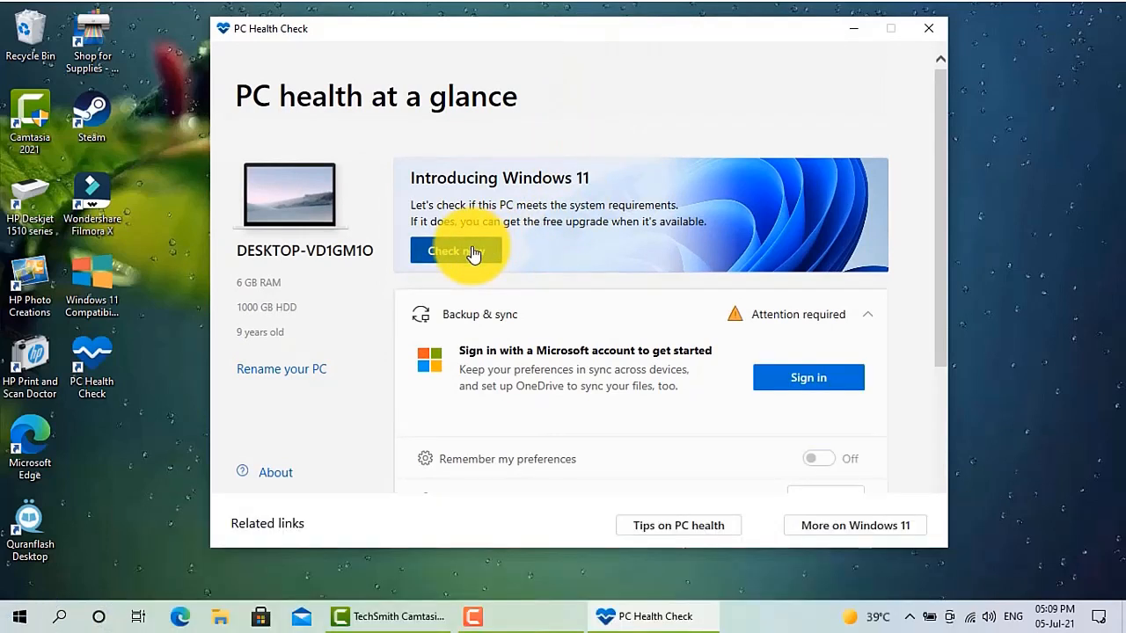
# - Run the Windows 11 compatibility check in PC Health Check and dismiss the 'can't run Windows 11' result
pyautogui.click(454, 250)
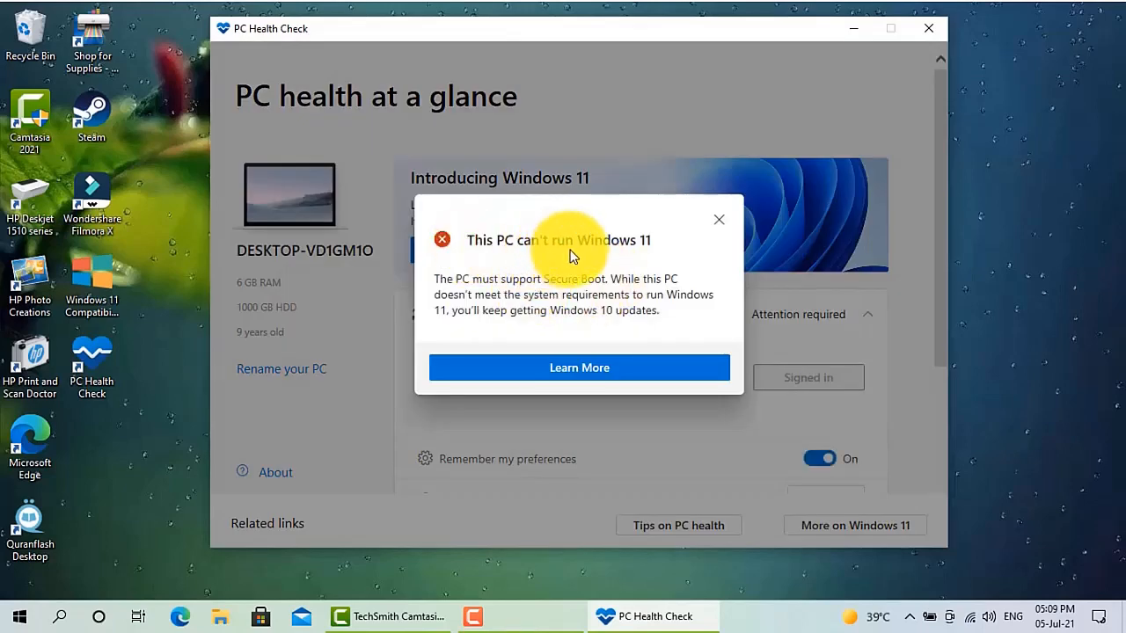
pyautogui.moveTo(613, 278)
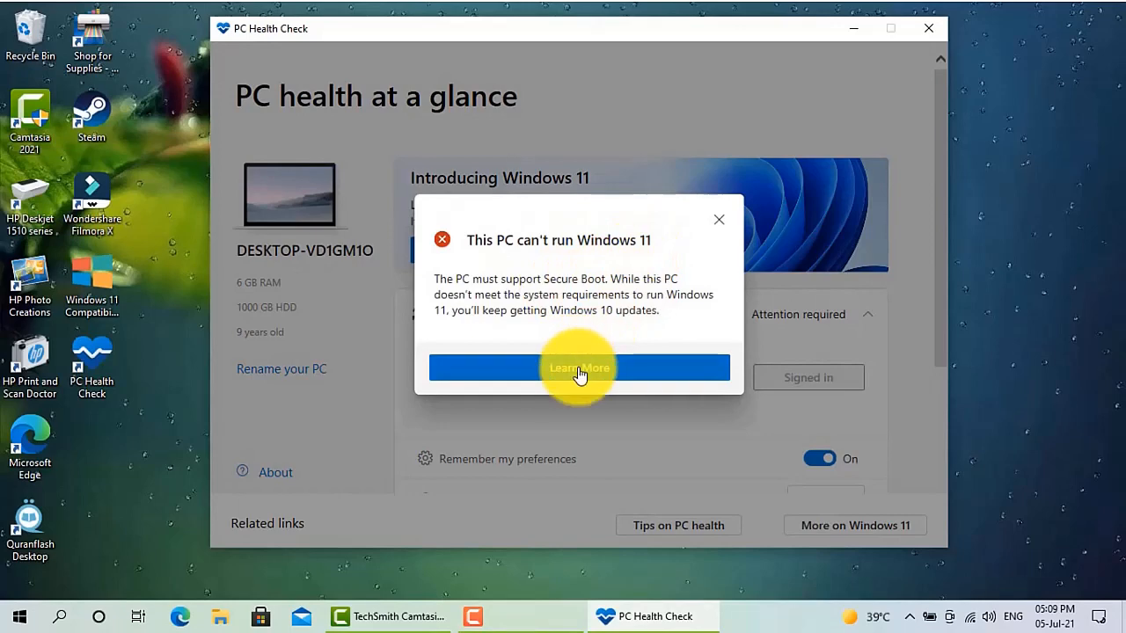
pyautogui.moveTo(310, 243)
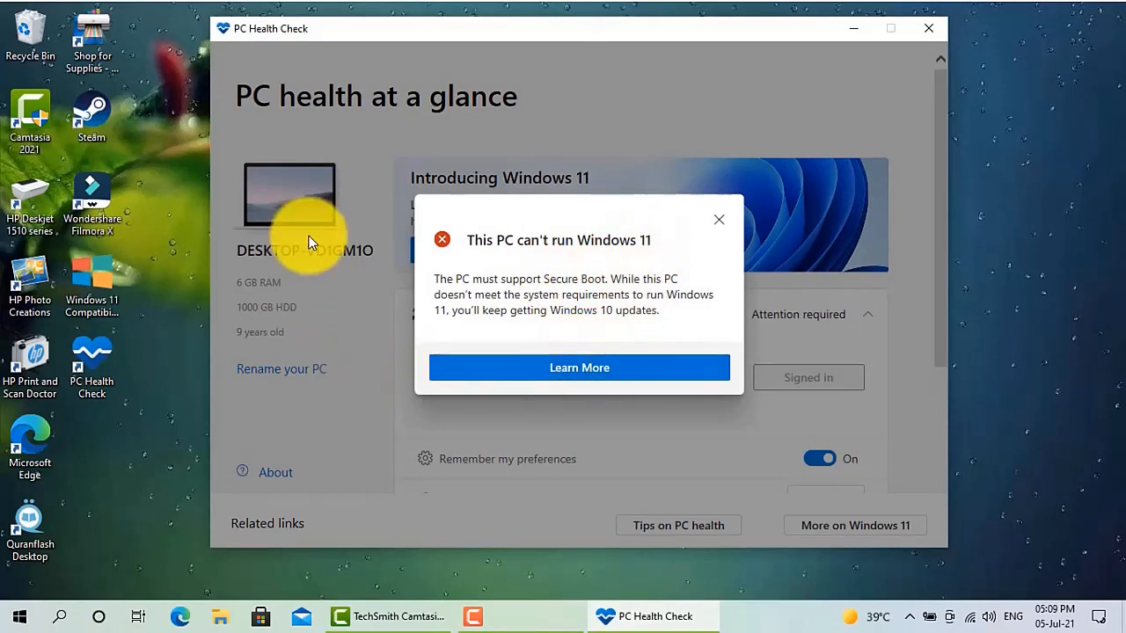
pyautogui.moveTo(720, 220)
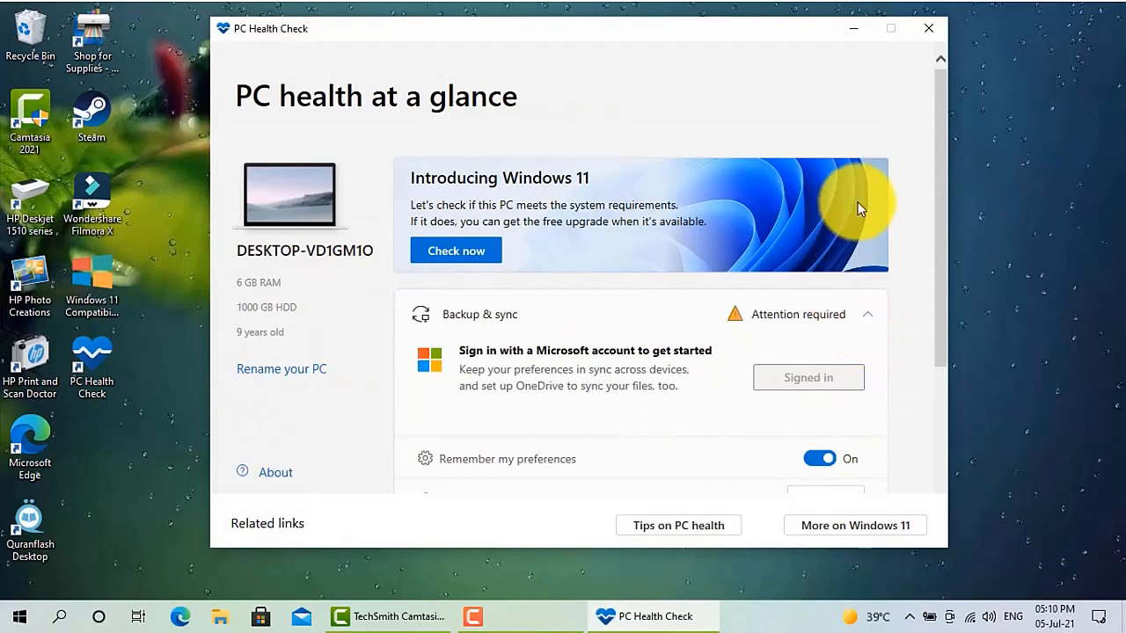
pyautogui.click(929, 28)
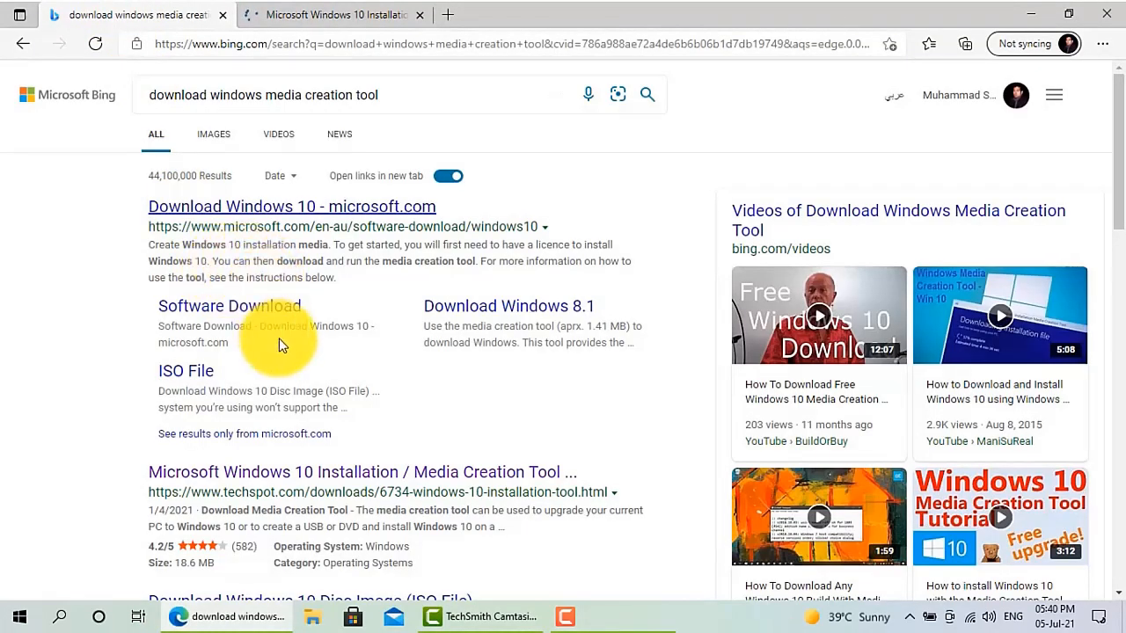
# - Open the Microsoft Download Windows 10 page from the Bing results
pyautogui.scroll(-3)
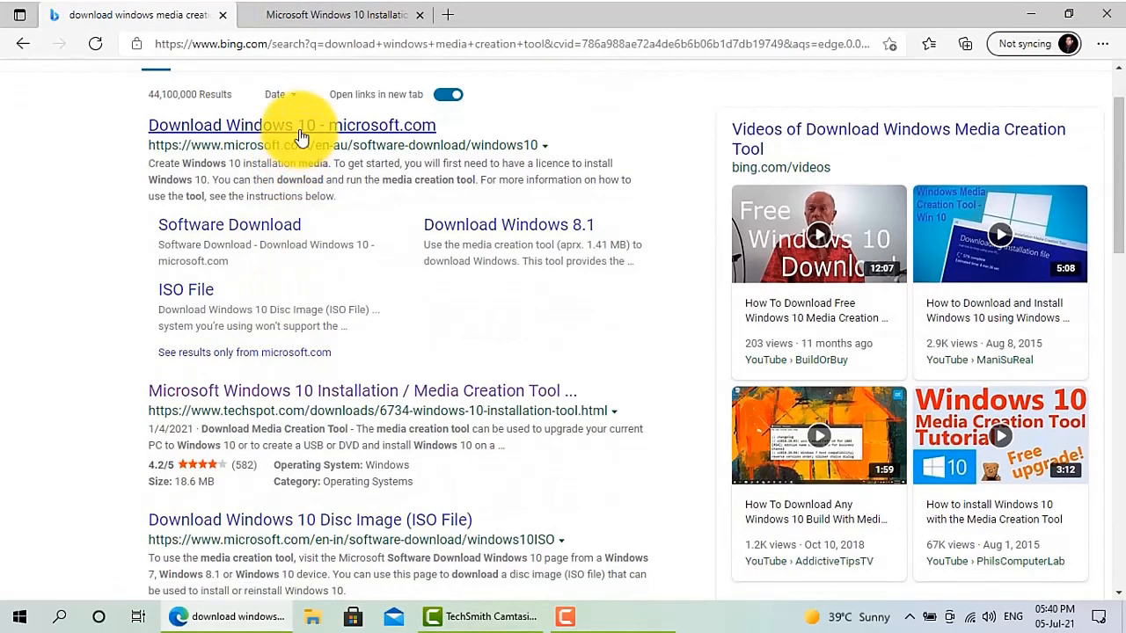
pyautogui.click(292, 125)
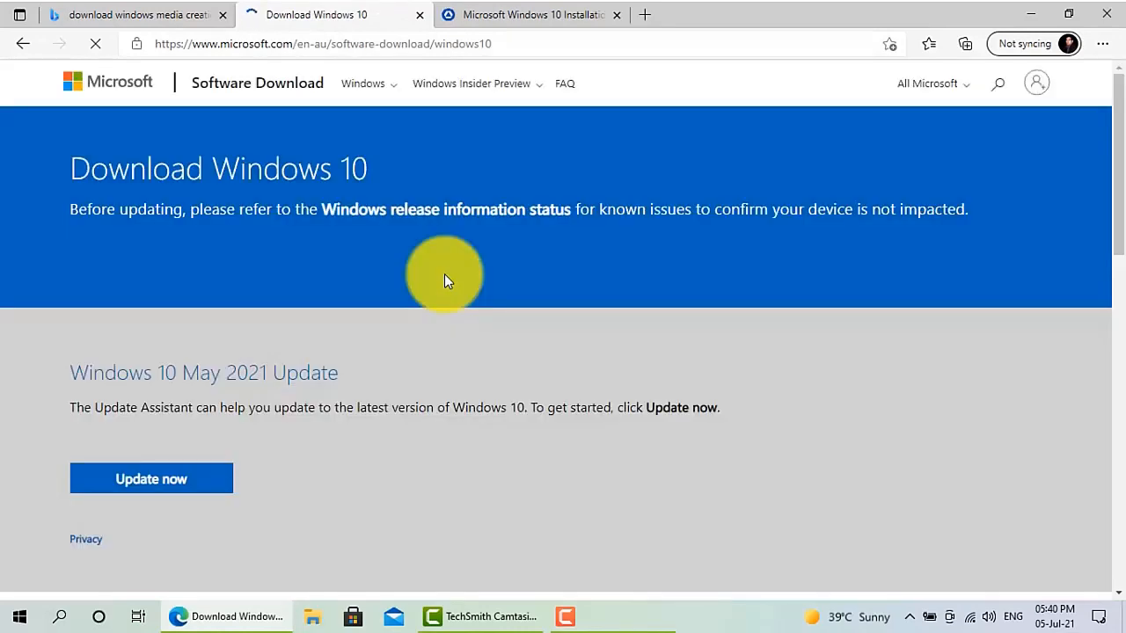
# - Start downloading MediaCreationTool21H1.exe via Download tool now under Create Windows 10 installation media
pyautogui.scroll(-3)
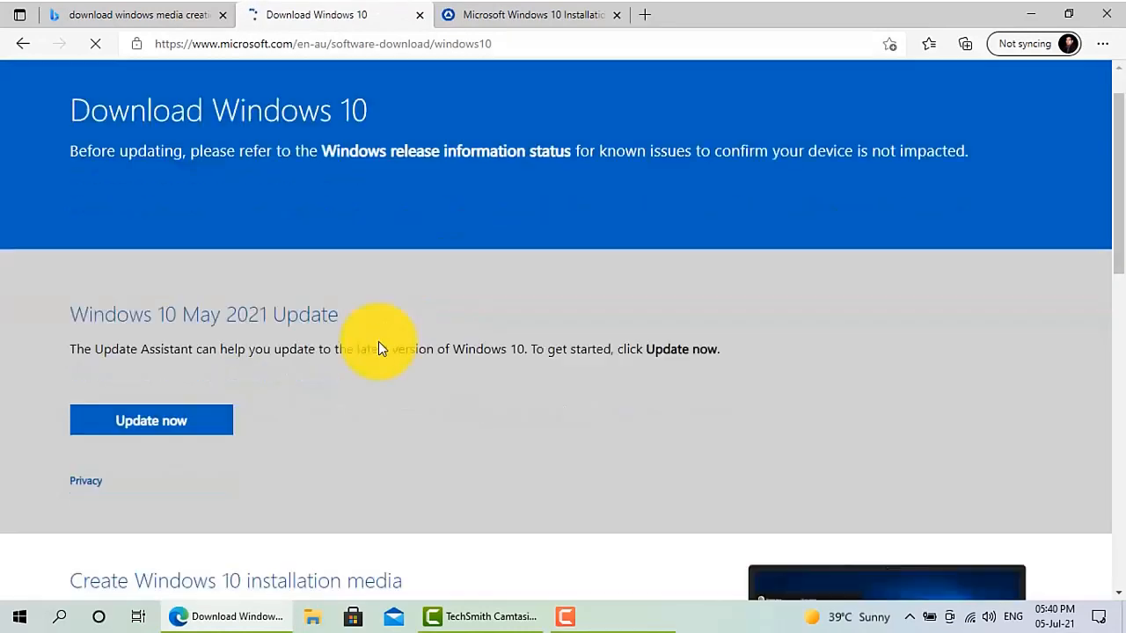
pyautogui.scroll(-3)
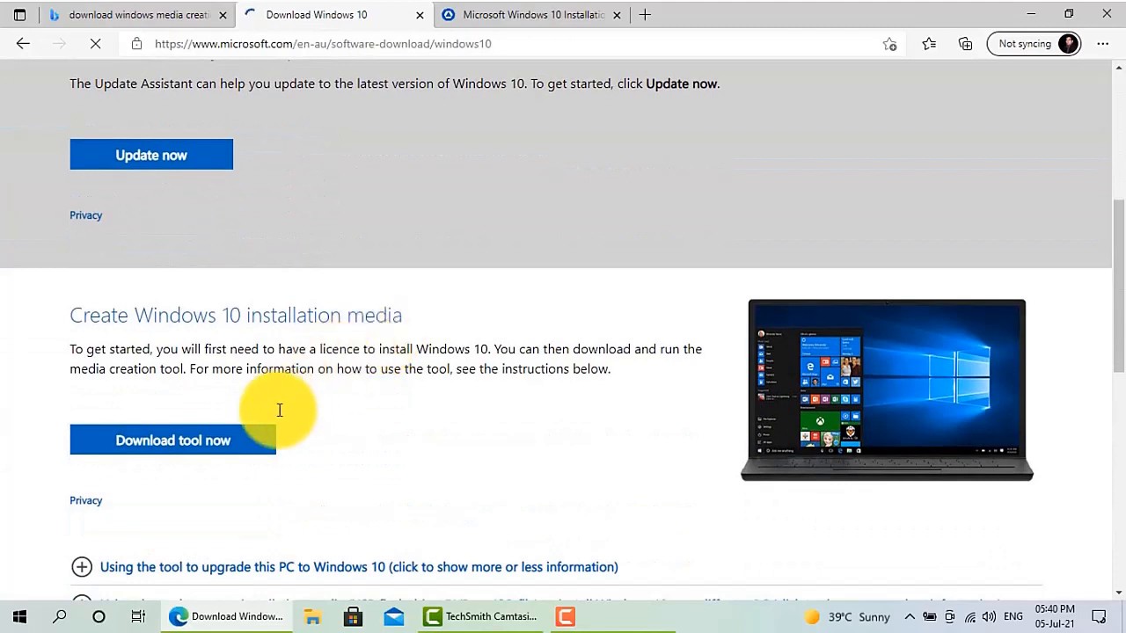
pyautogui.scroll(-3)
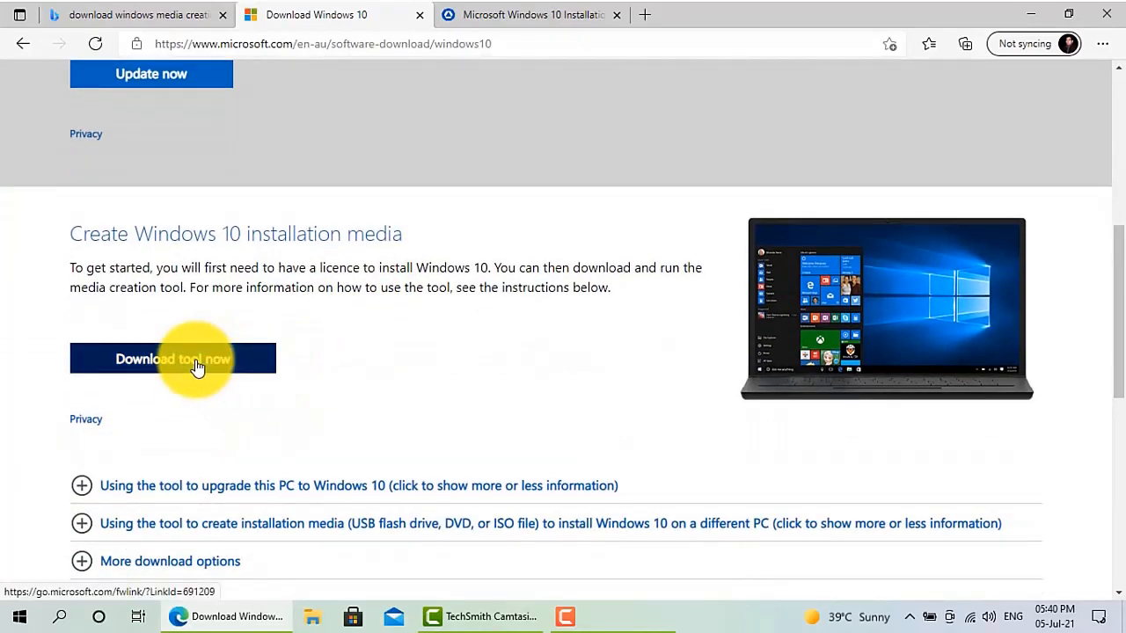
pyautogui.click(172, 359)
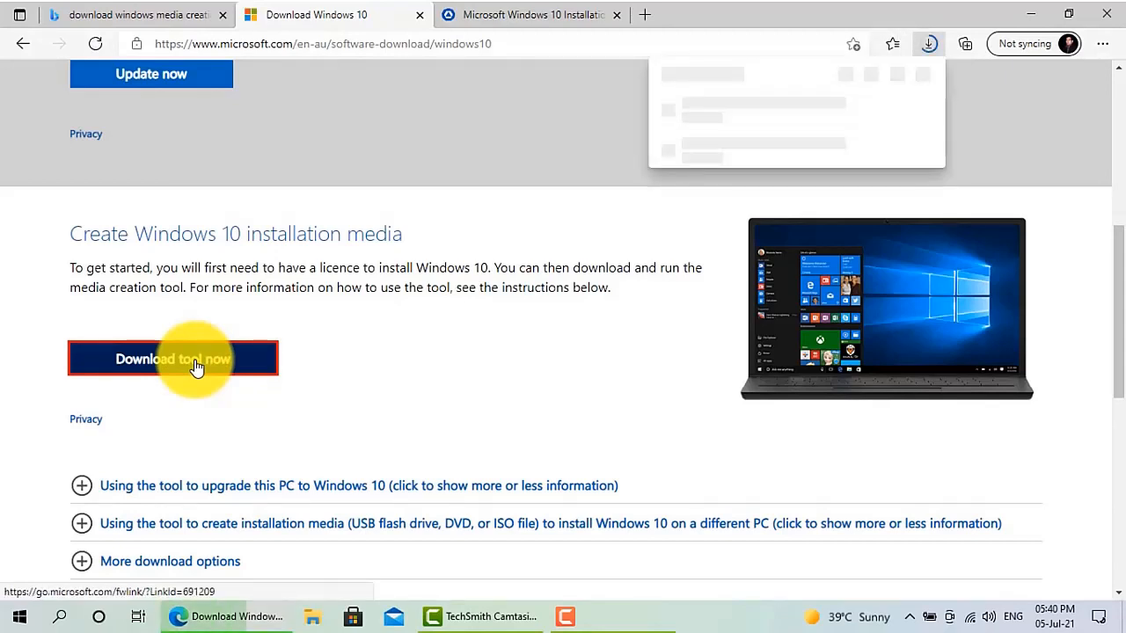
pyautogui.click(172, 359)
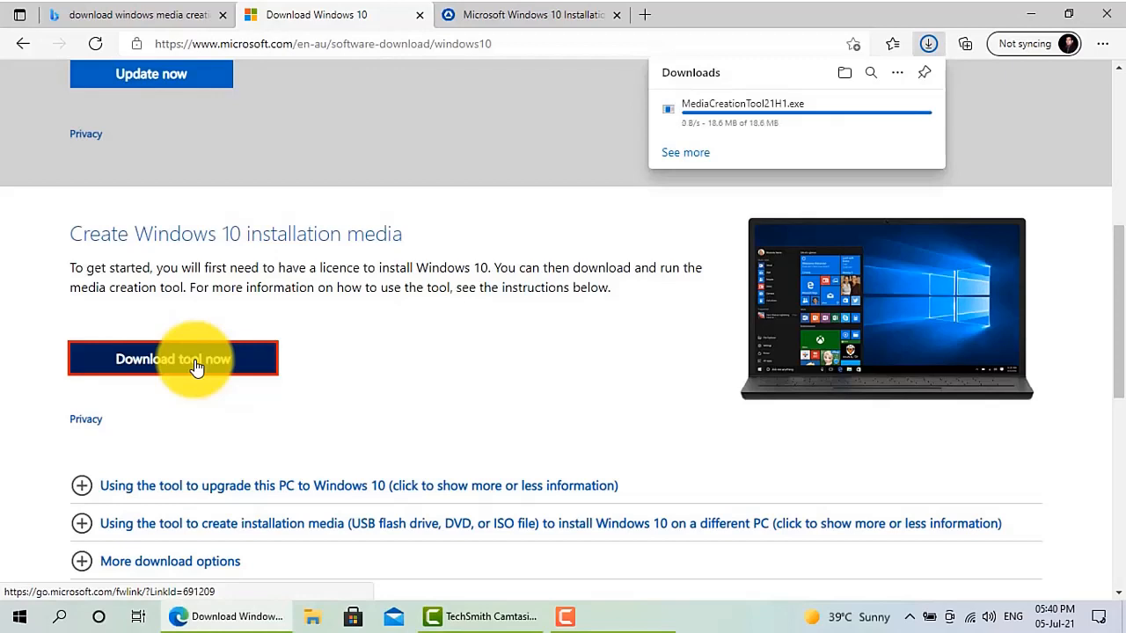
pyautogui.moveTo(577, 350)
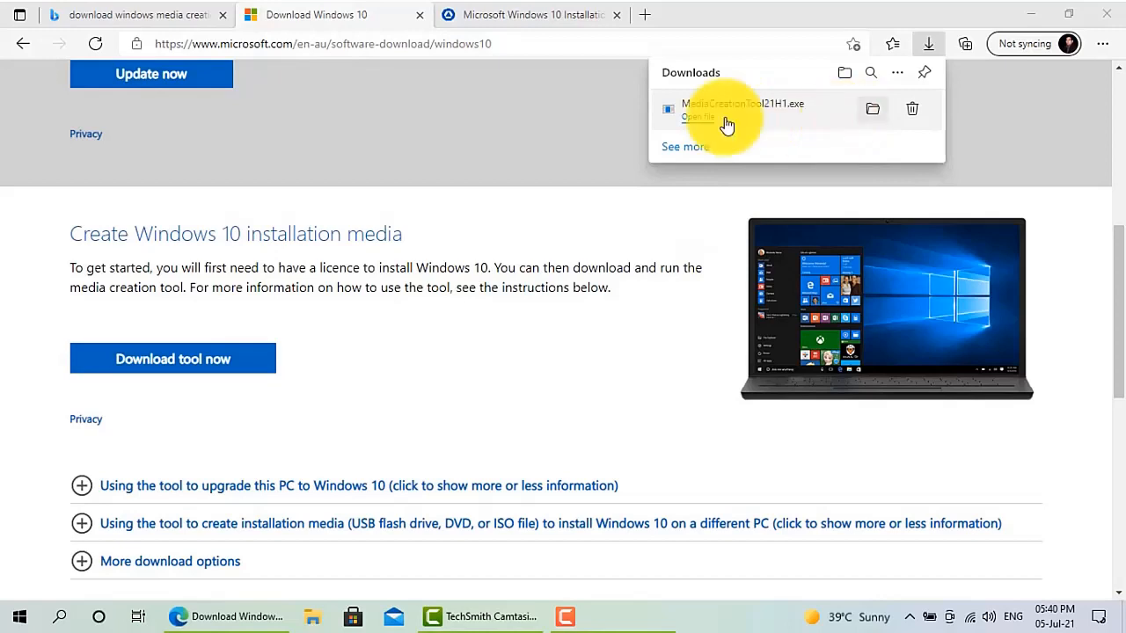
pyautogui.moveTo(492, 422)
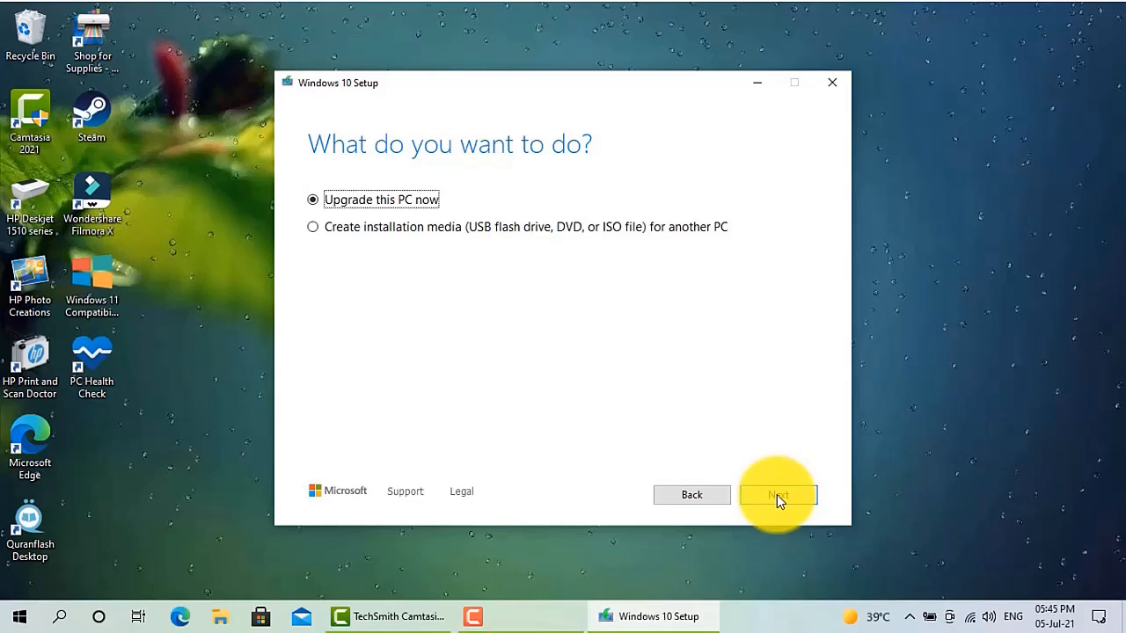
pyautogui.moveTo(482, 254)
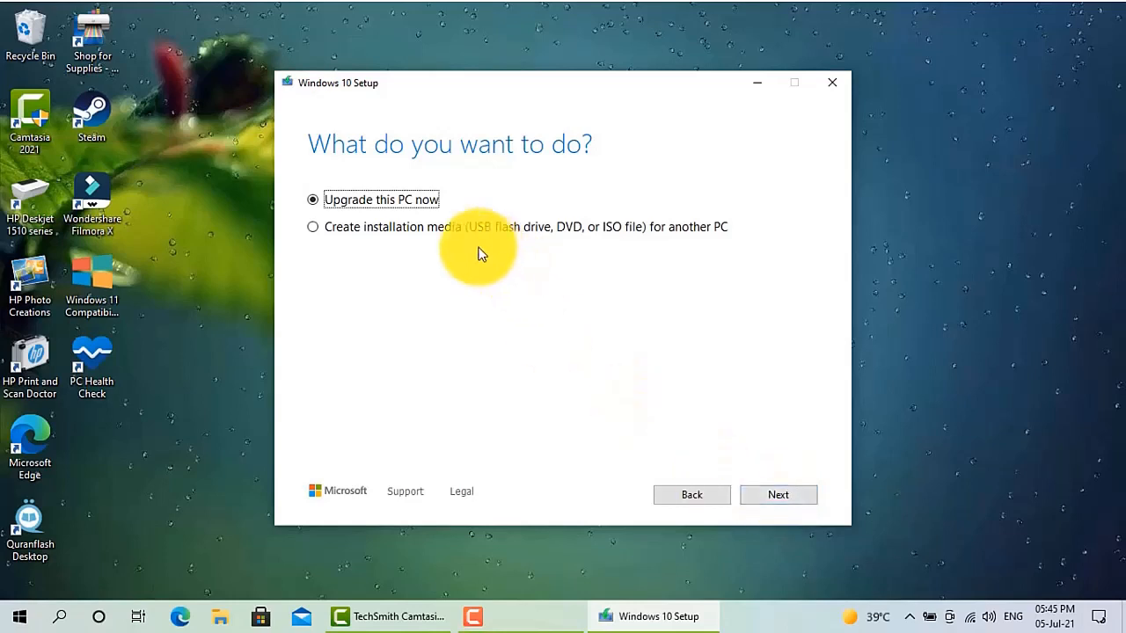
# - Choose to create installation media for another PC and continue to the language, edition and architecture page
pyautogui.click(313, 227)
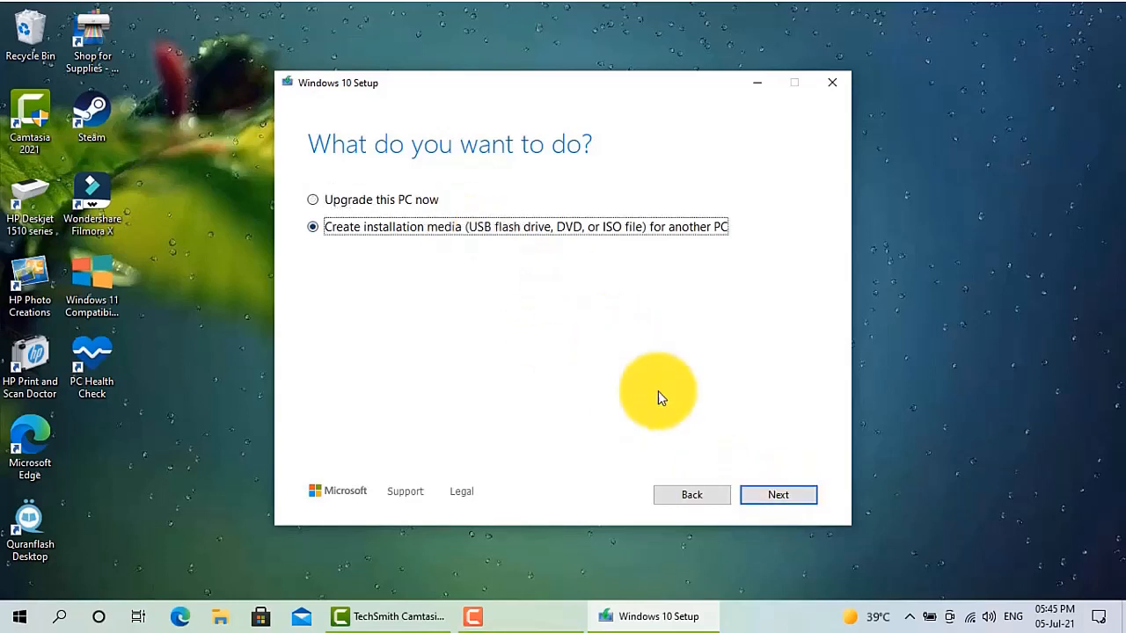
pyautogui.click(777, 494)
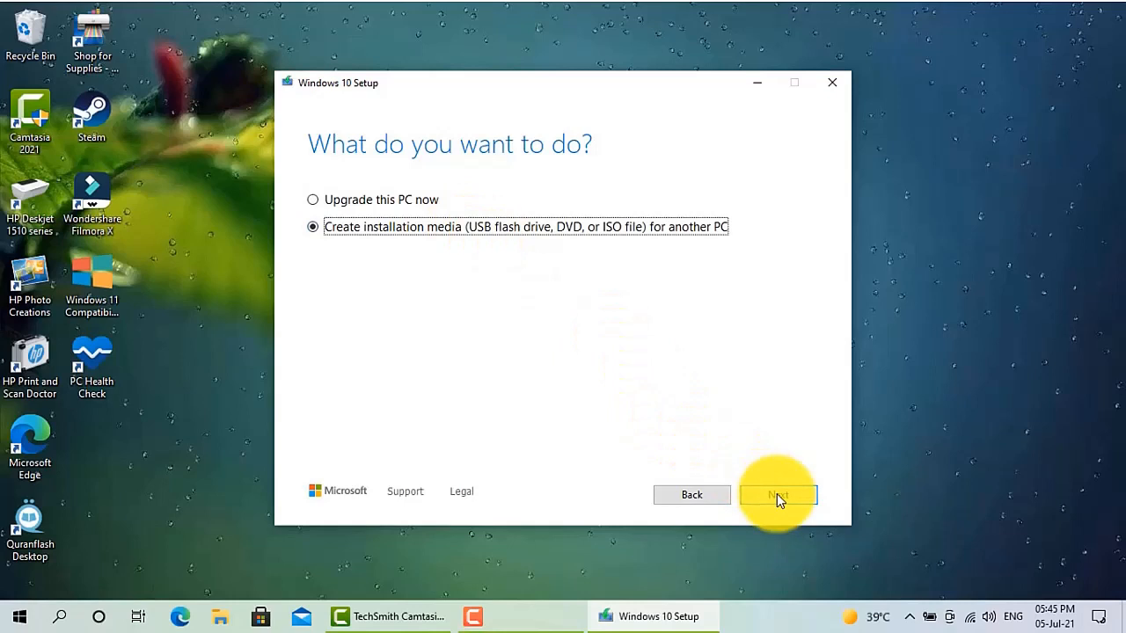
pyautogui.click(778, 494)
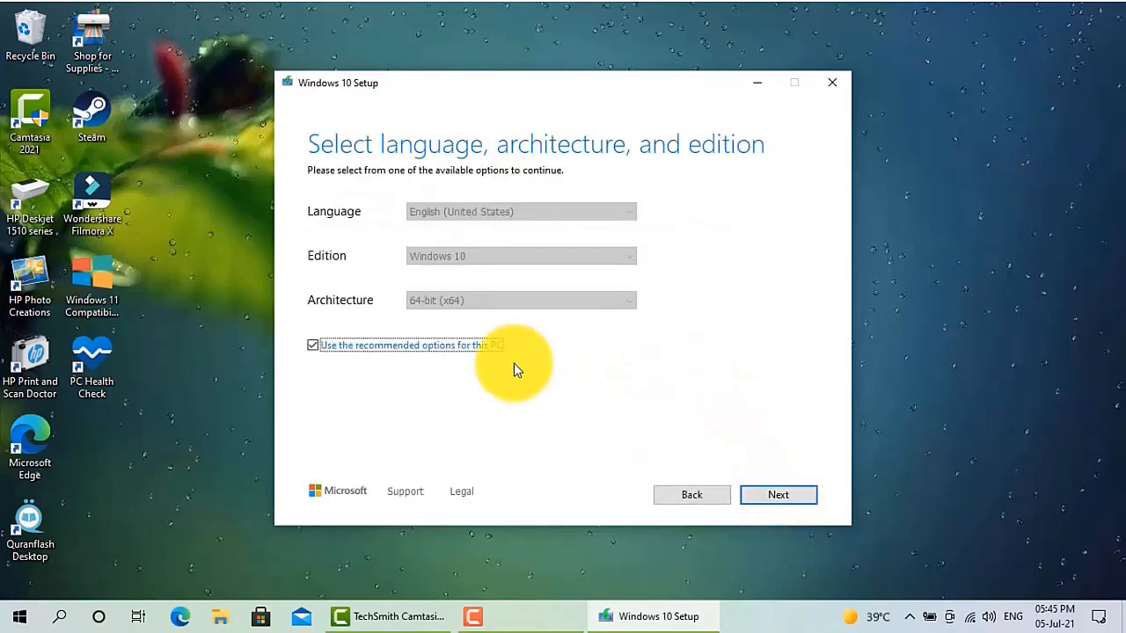
pyautogui.moveTo(598, 376)
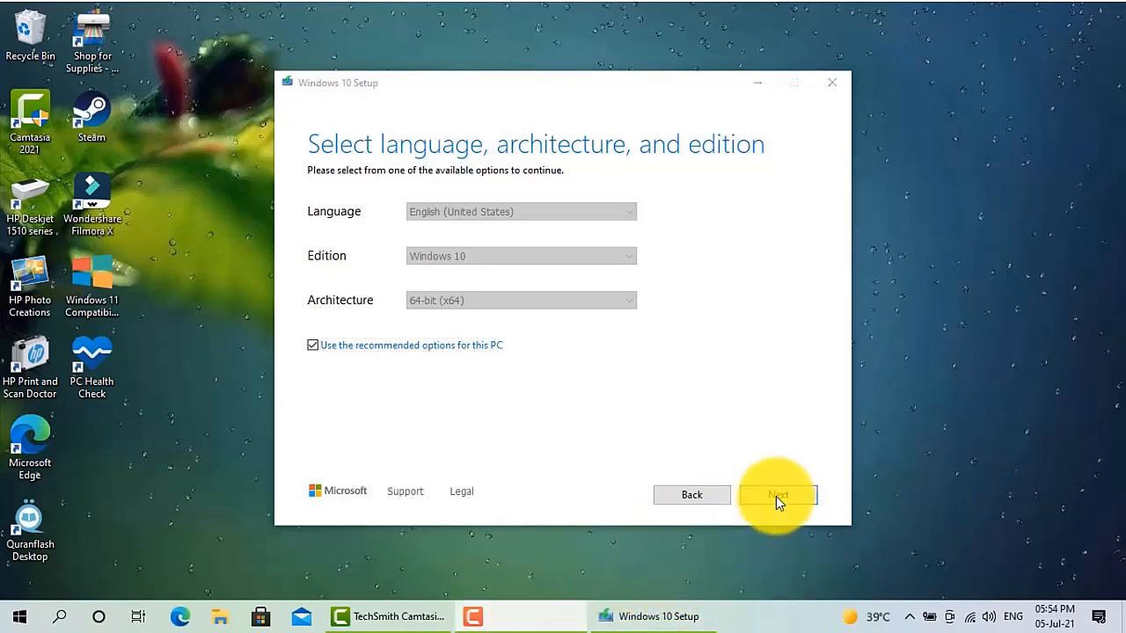
# - Accept English (United States), Windows 10, 64-bit, try the ISO option, then settle on USB flash drive as the media
pyautogui.click(778, 494)
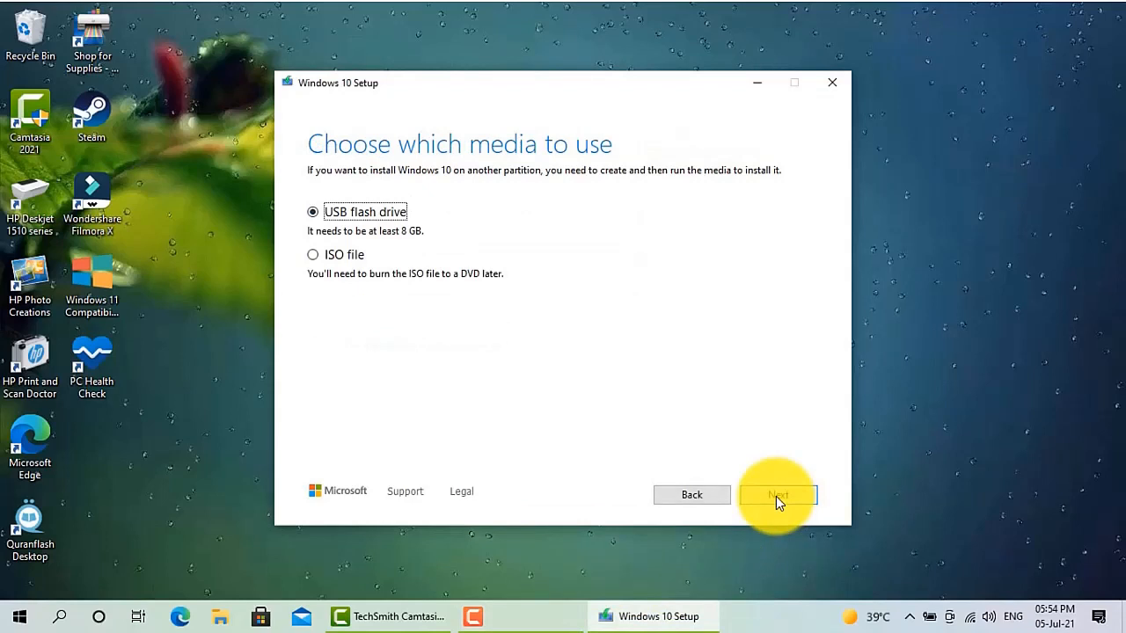
pyautogui.moveTo(527, 394)
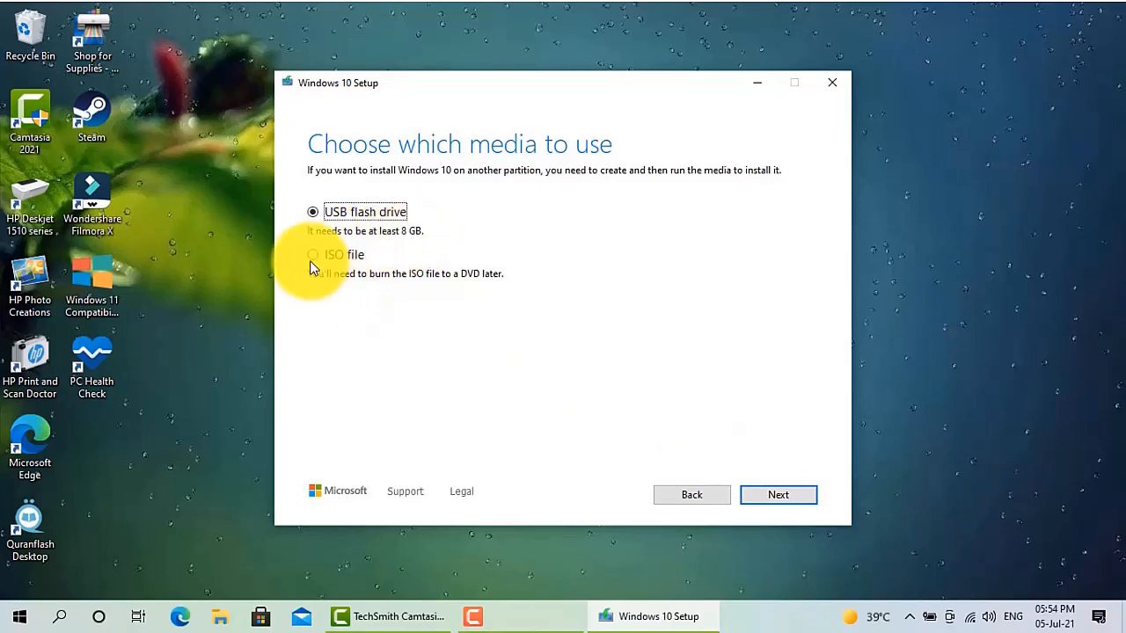
pyautogui.click(313, 256)
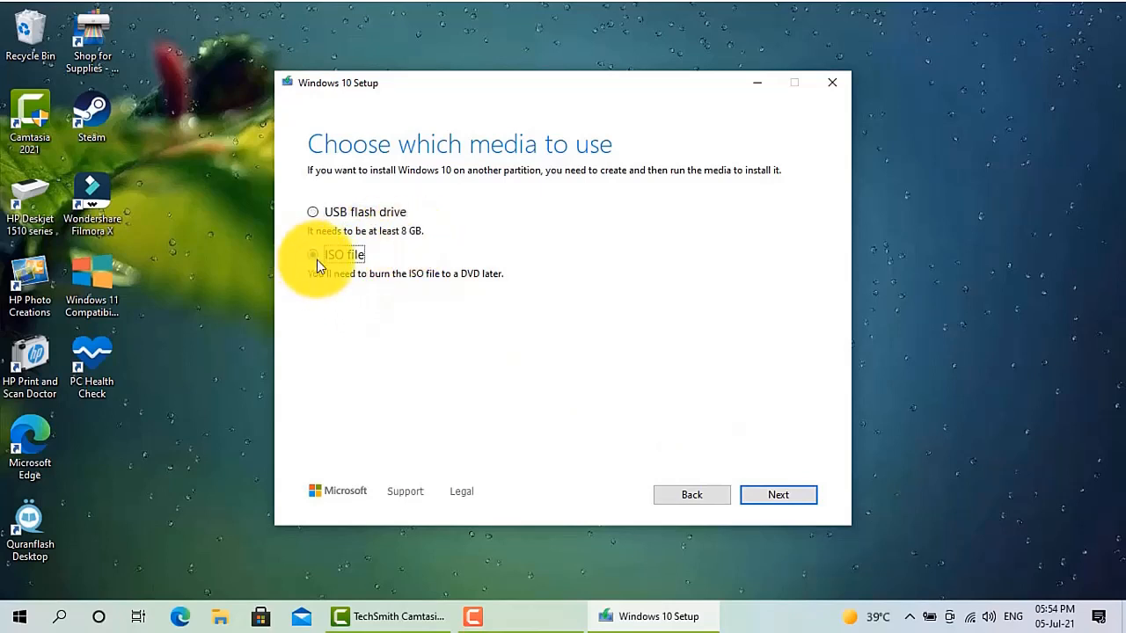
pyautogui.click(313, 253)
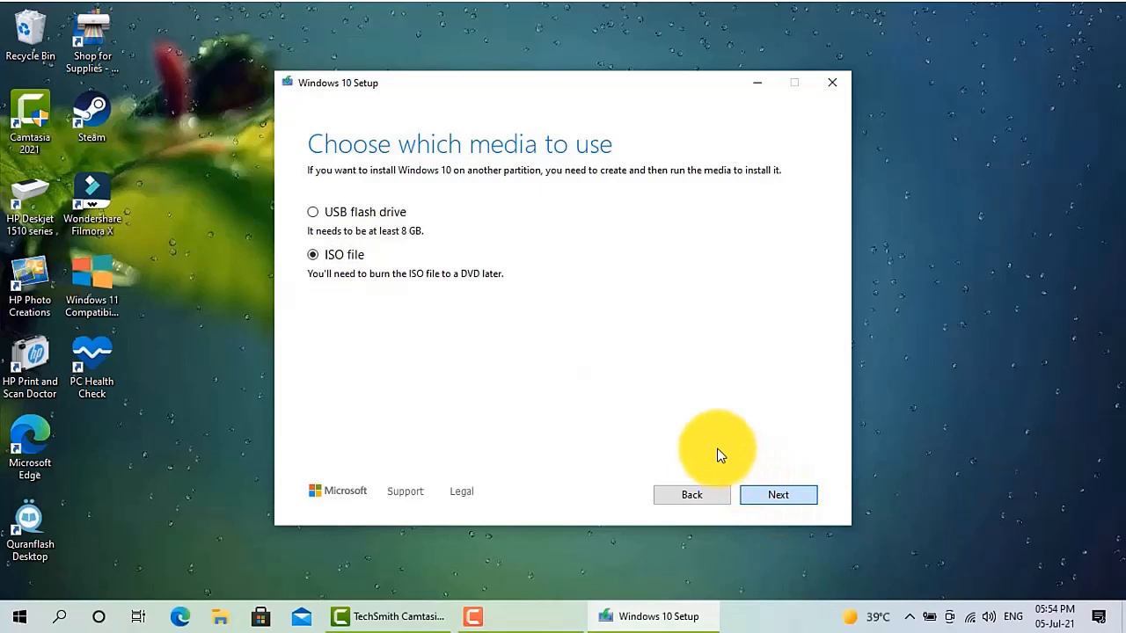
pyautogui.click(778, 495)
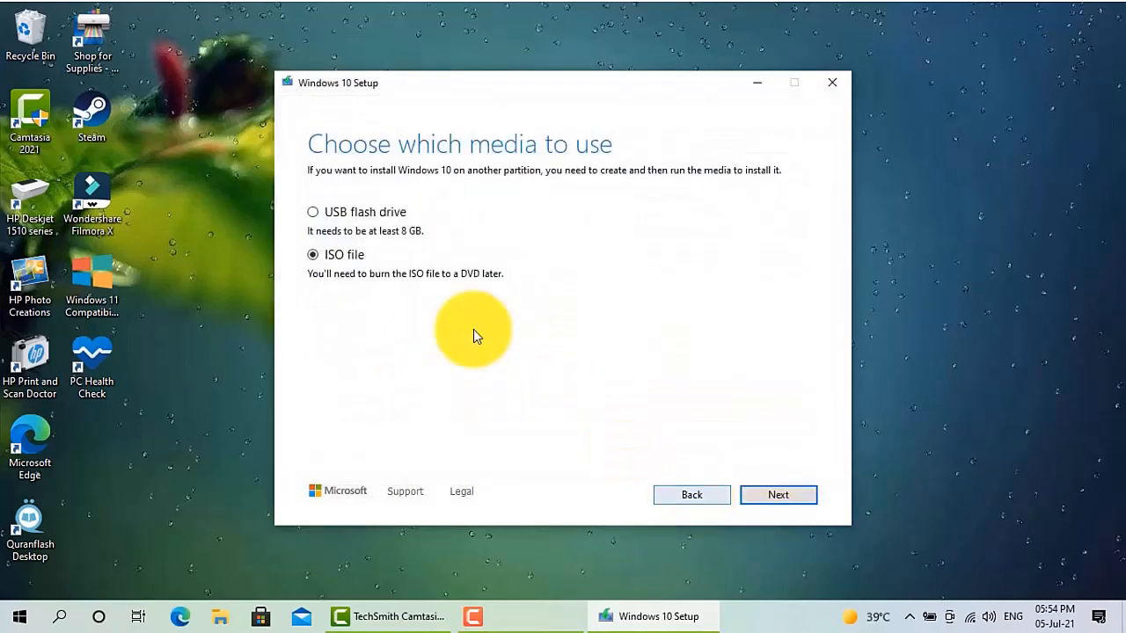
pyautogui.click(313, 211)
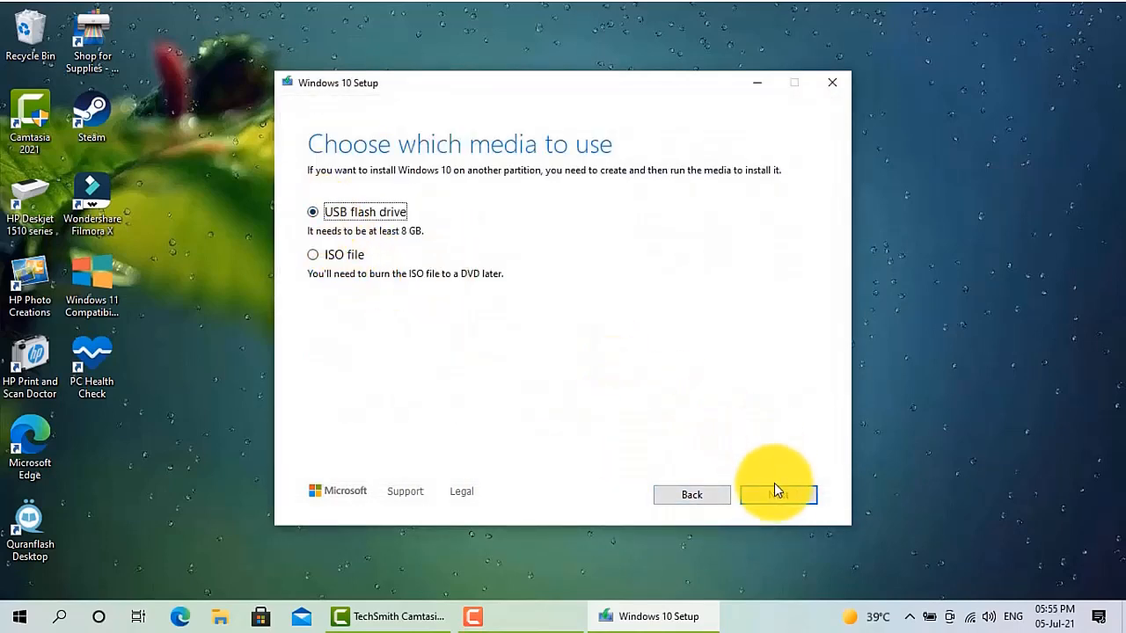
# - Confirm the G: removable drive (AWWAB) and start downloading Windows 10 onto it
pyautogui.click(778, 494)
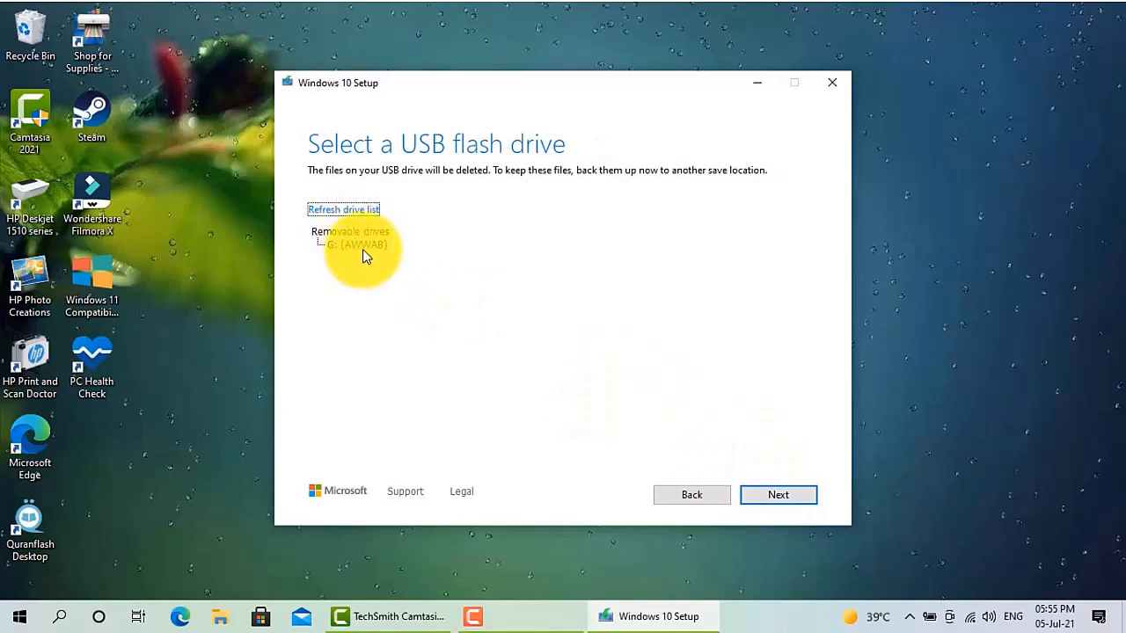
pyautogui.moveTo(538, 294)
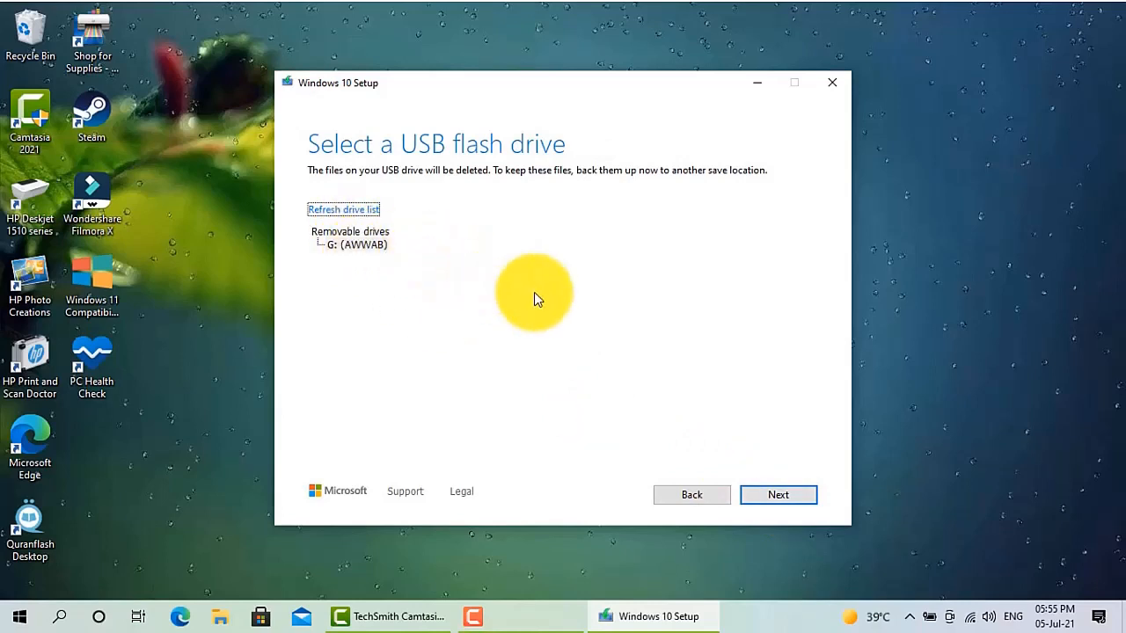
pyautogui.moveTo(572, 303)
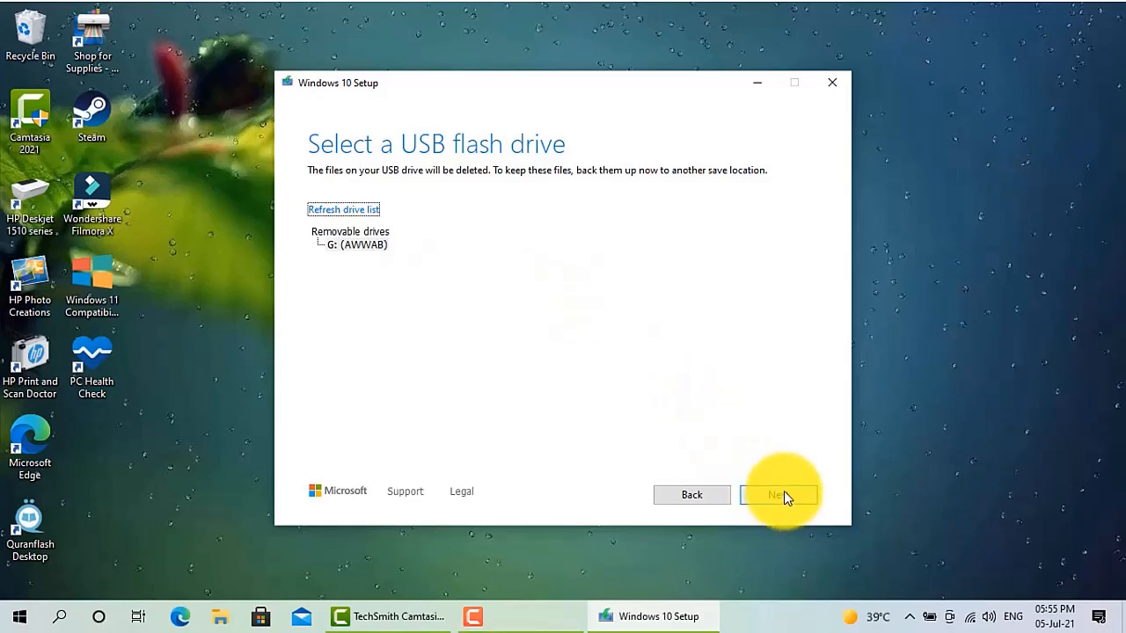
pyautogui.click(777, 494)
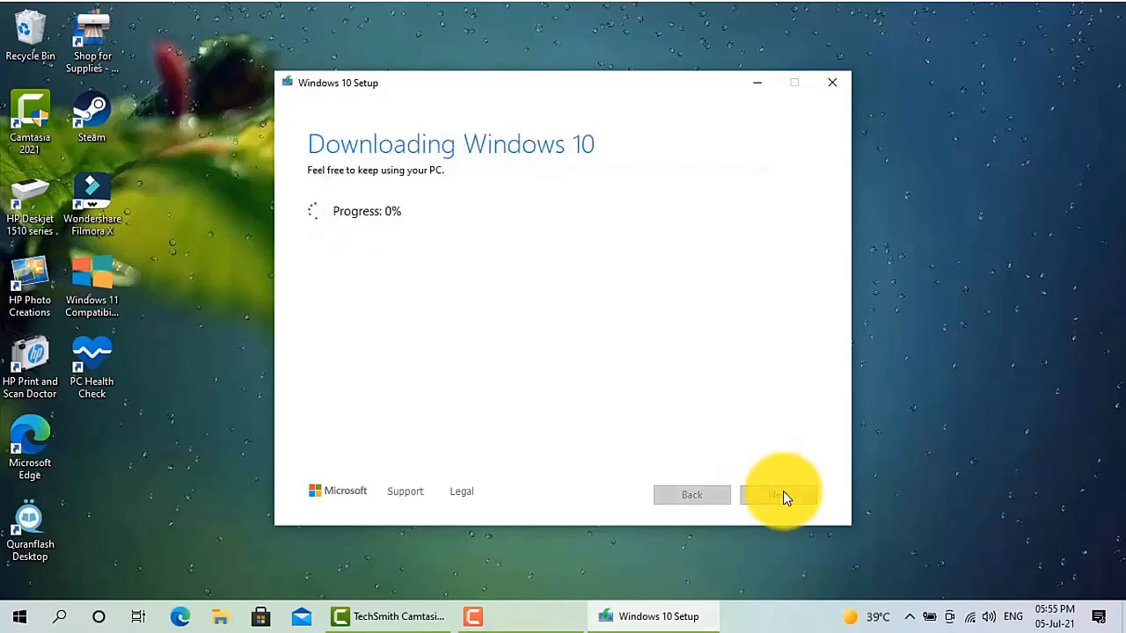
pyautogui.moveTo(788, 567)
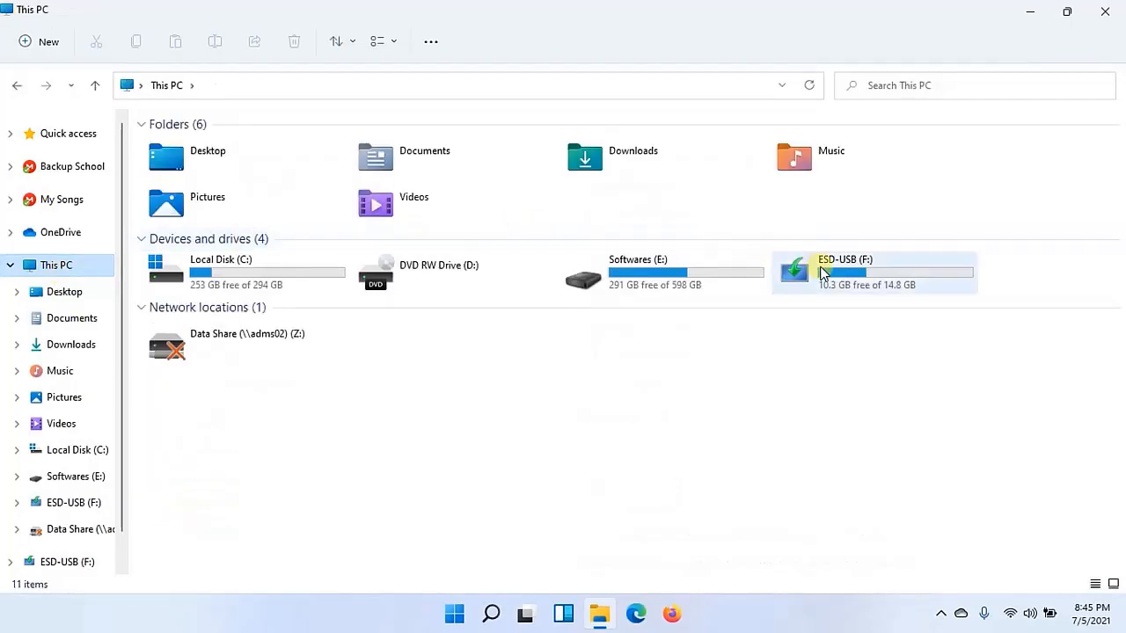
pyautogui.moveTo(859, 285)
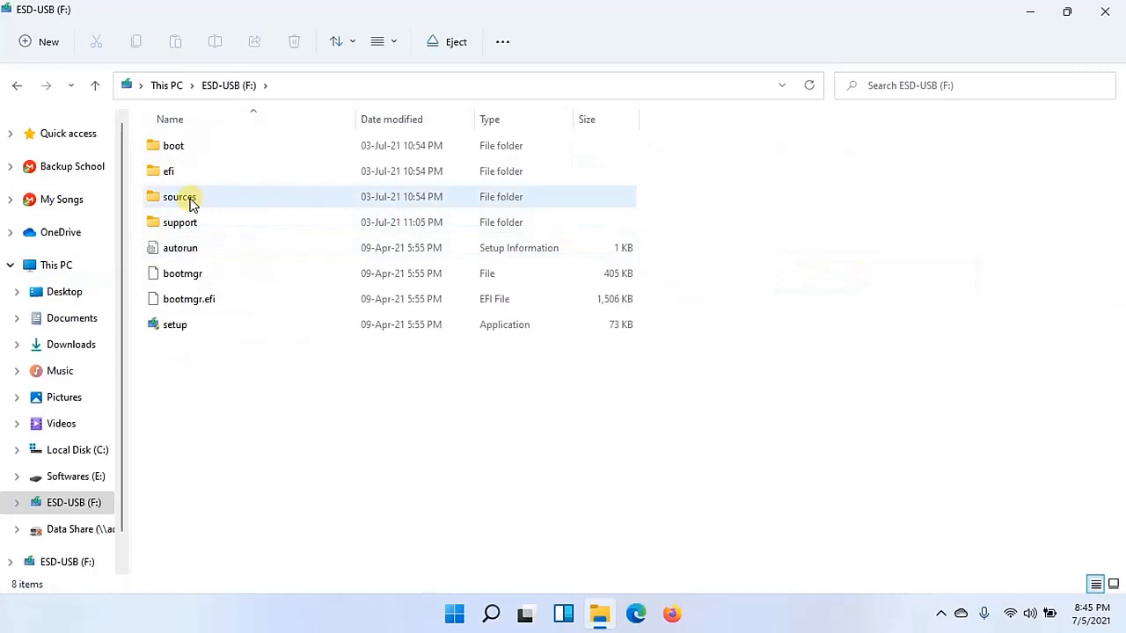
# - Permanently delete the 3.93 GB install.esd from the sources folder on ESD-USB (F:)
pyautogui.doubleClick(180, 197)
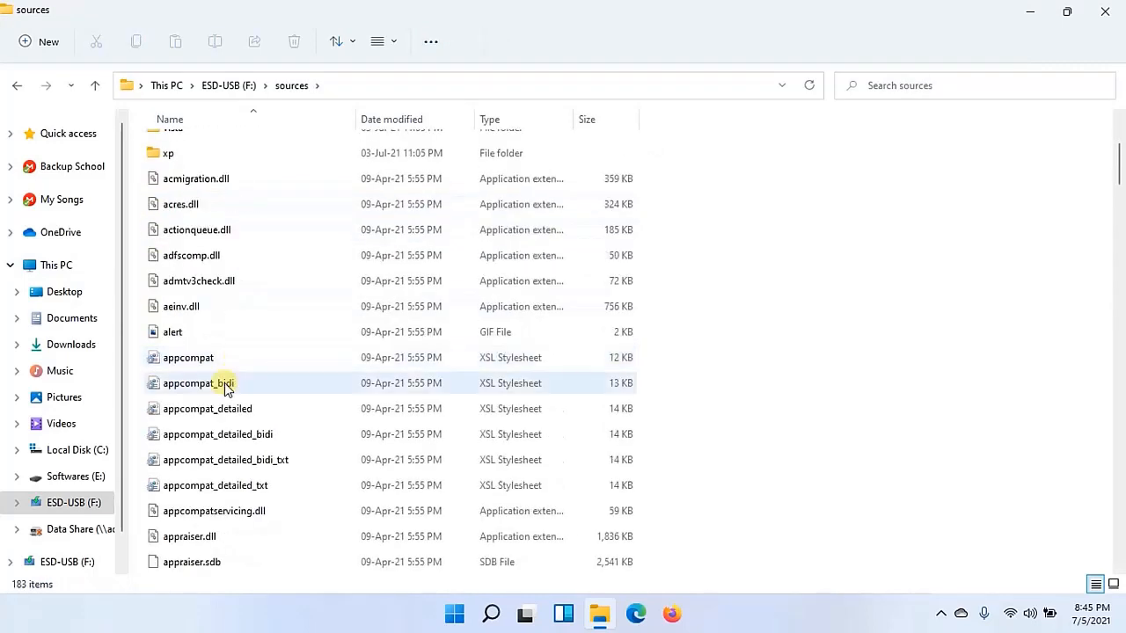
pyautogui.scroll(-3)
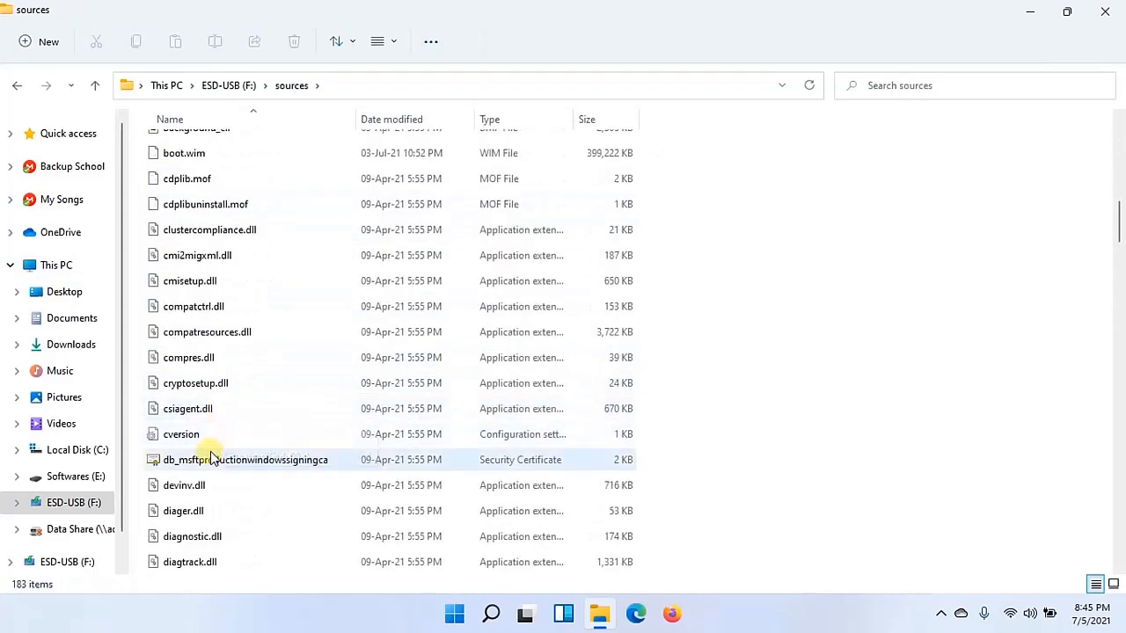
pyautogui.scroll(-3)
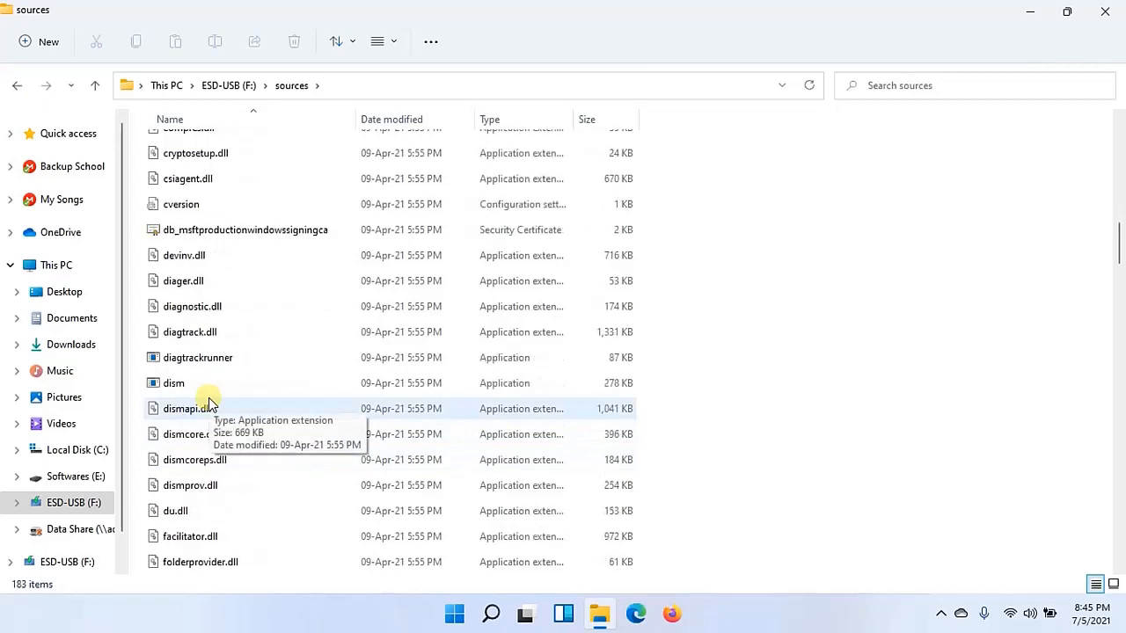
pyautogui.scroll(-3)
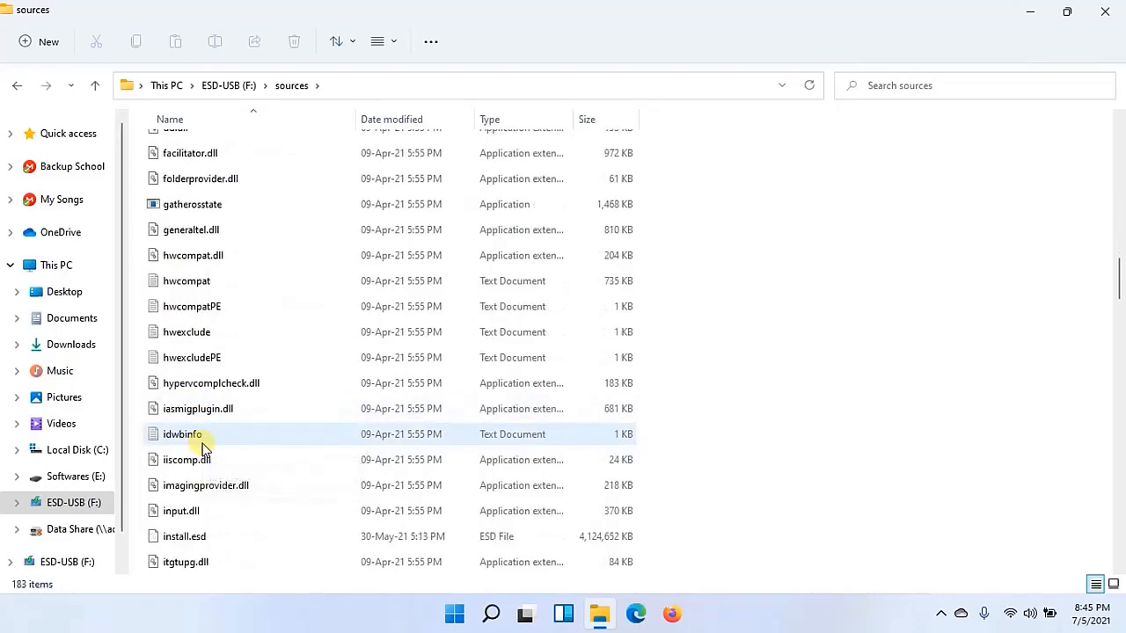
pyautogui.scroll(-3)
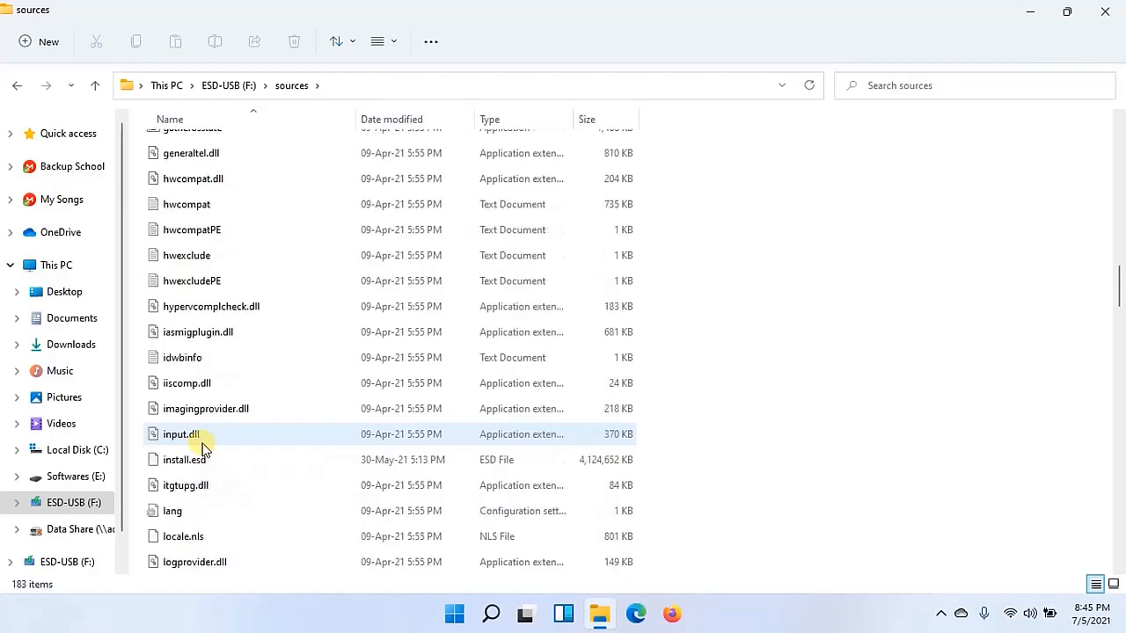
pyautogui.click(193, 459)
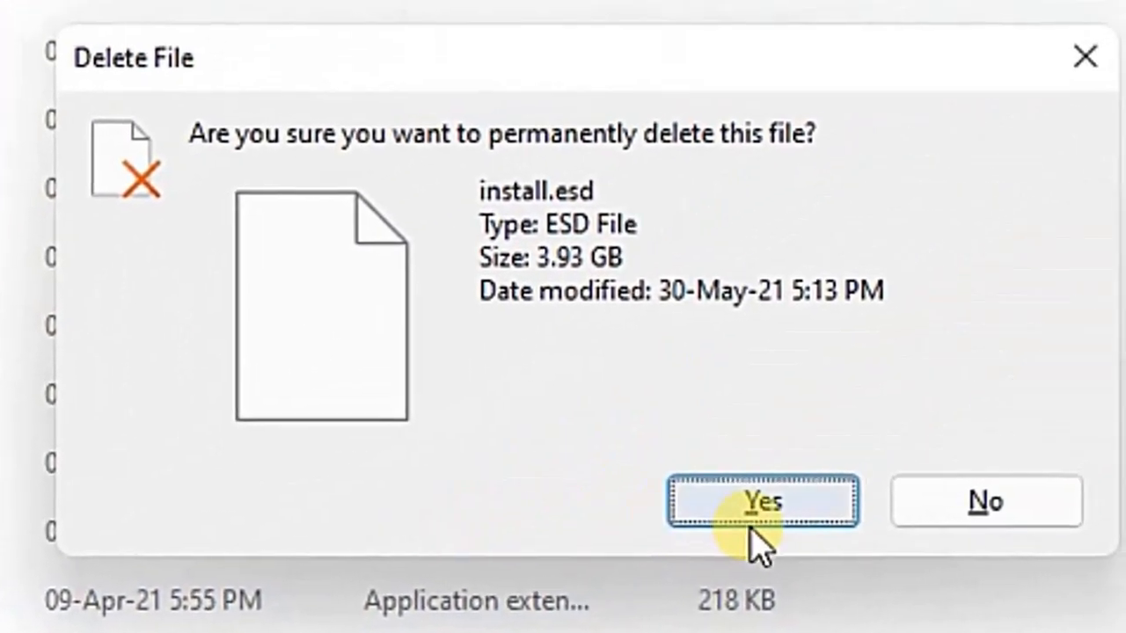
pyautogui.moveTo(637, 242)
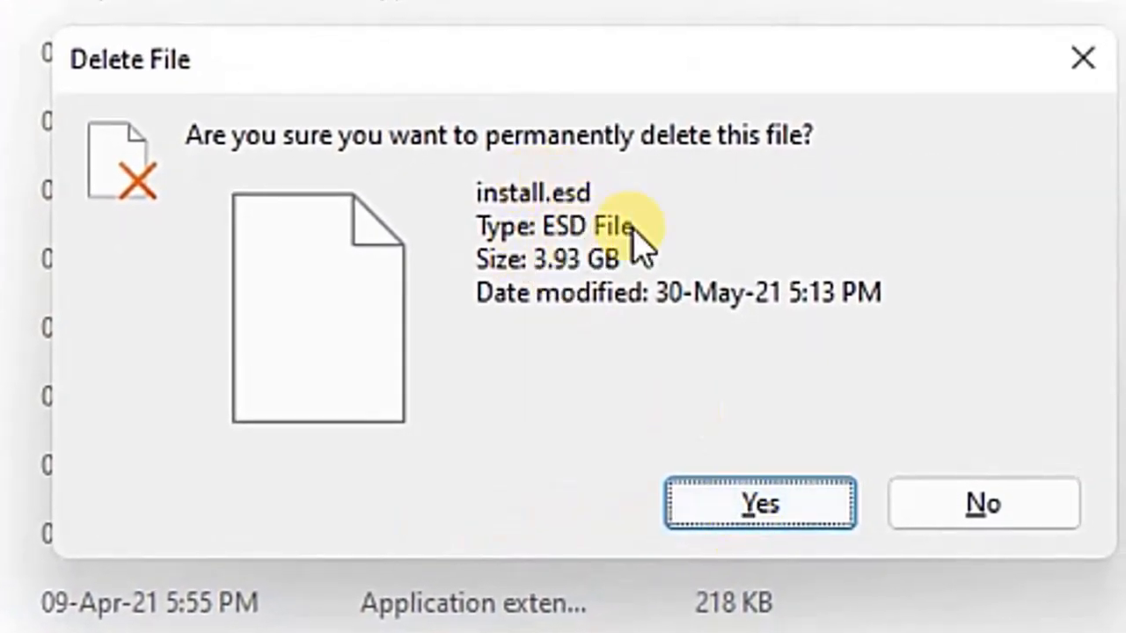
pyautogui.click(760, 503)
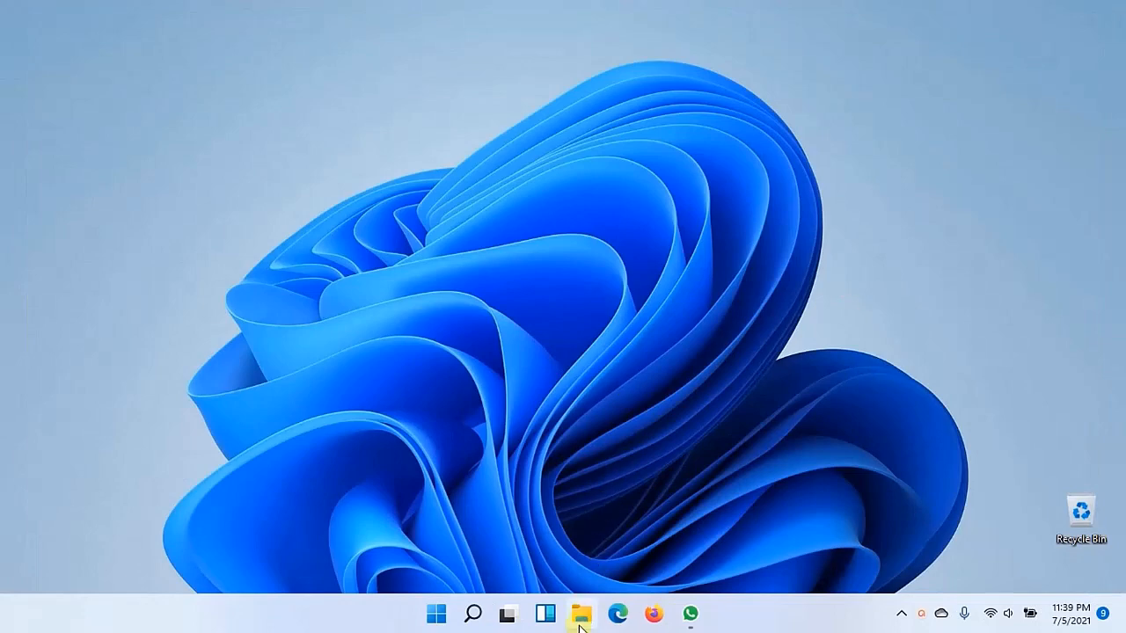
# - Mount the Windows 11 ISO from Downloads as DVD Drive (G:)
pyautogui.click(581, 614)
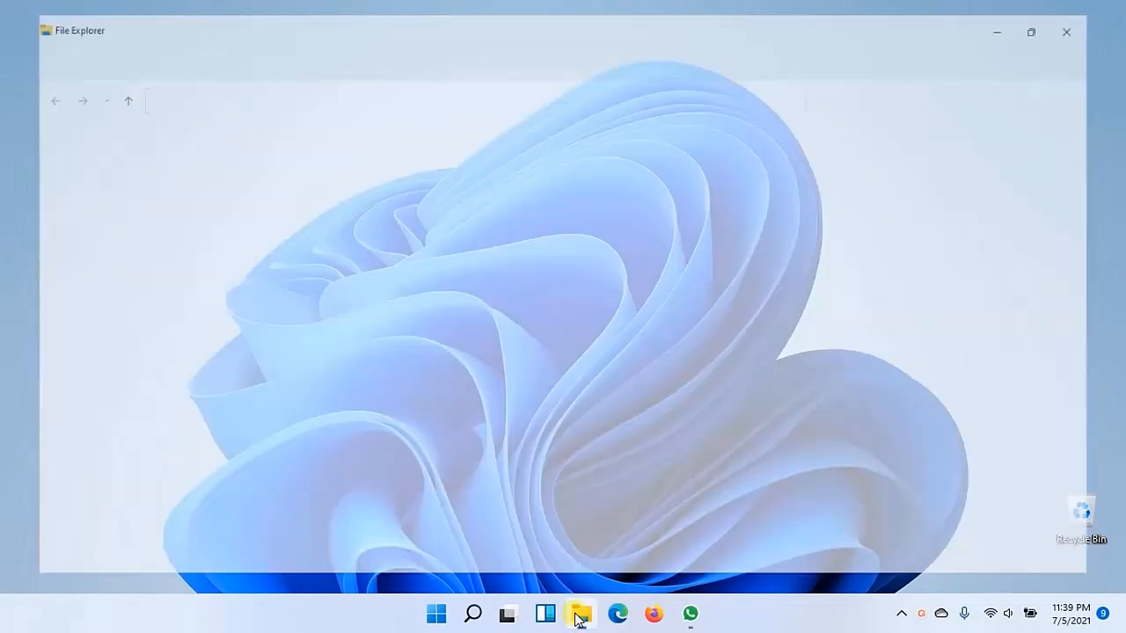
pyautogui.click(581, 614)
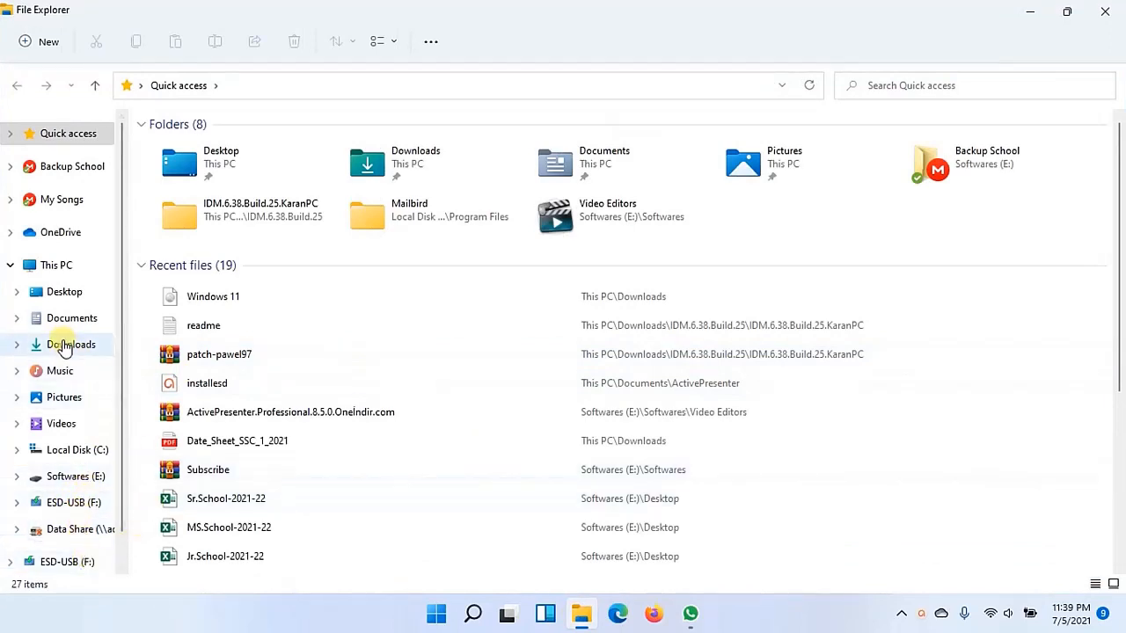
pyautogui.click(72, 343)
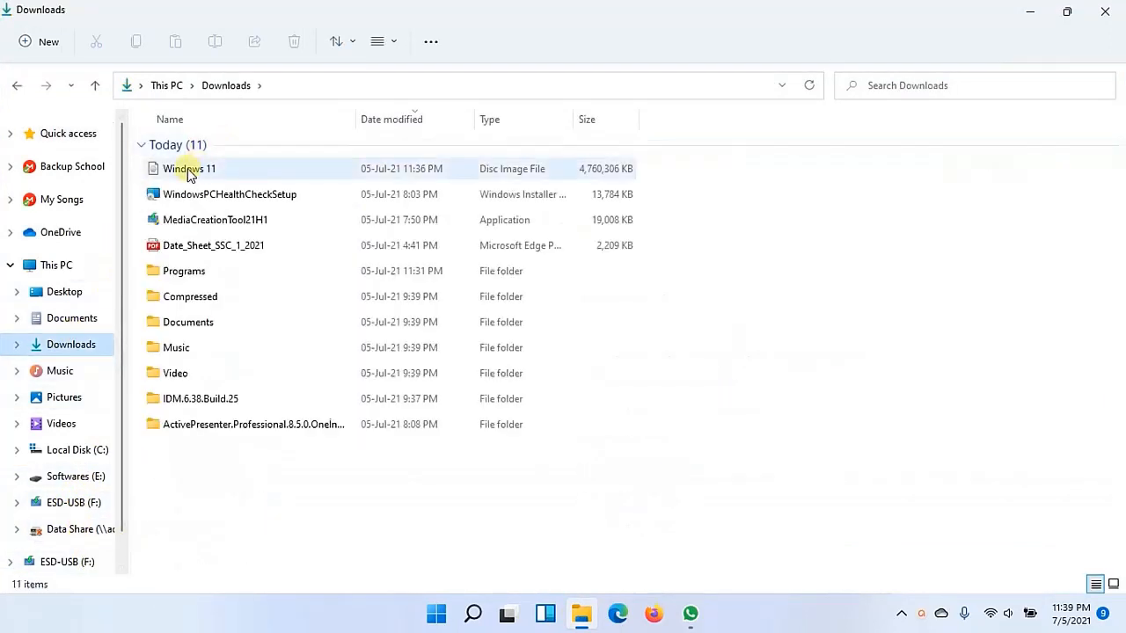
pyautogui.rightClick(190, 168)
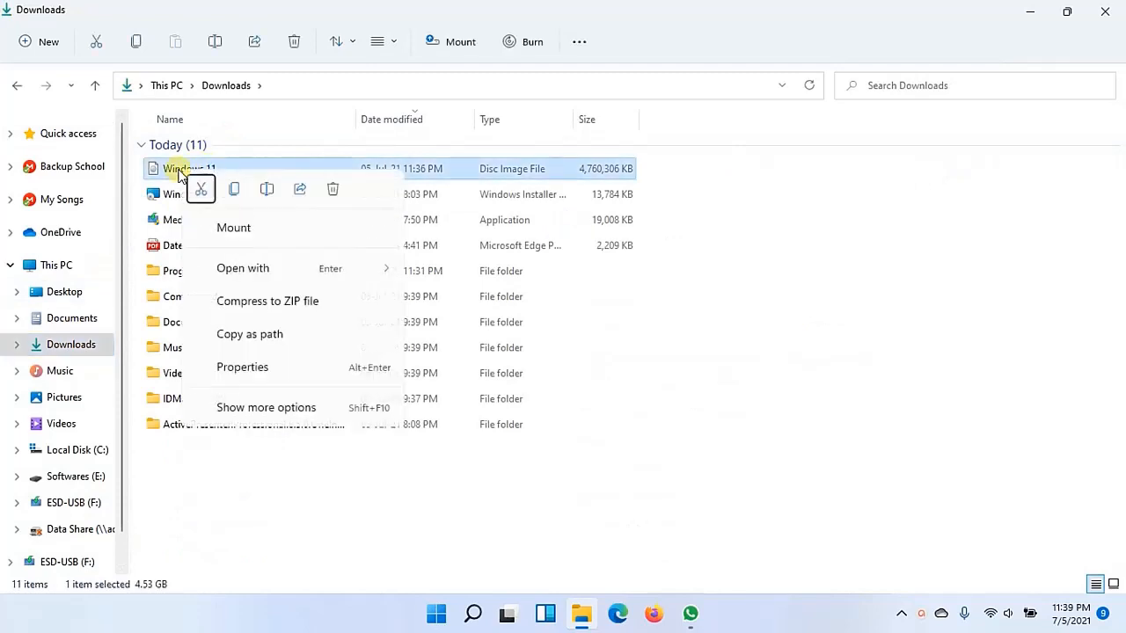
pyautogui.click(233, 229)
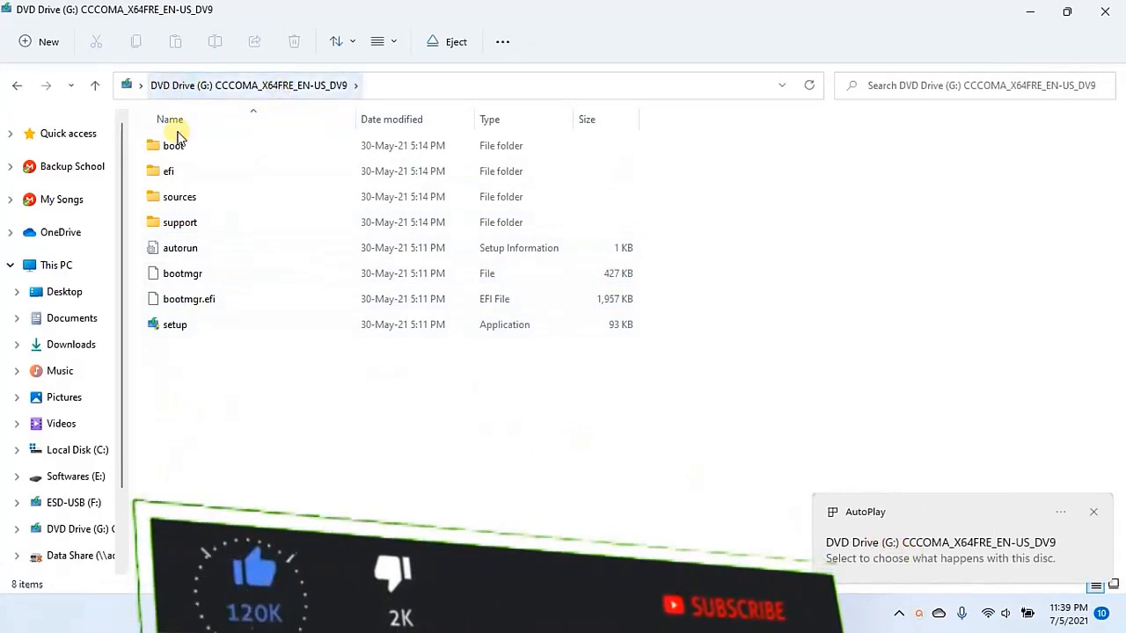
# - Copy the 3.93 GB install.wim from the mounted Windows 11 drive's sources folder
pyautogui.click(180, 247)
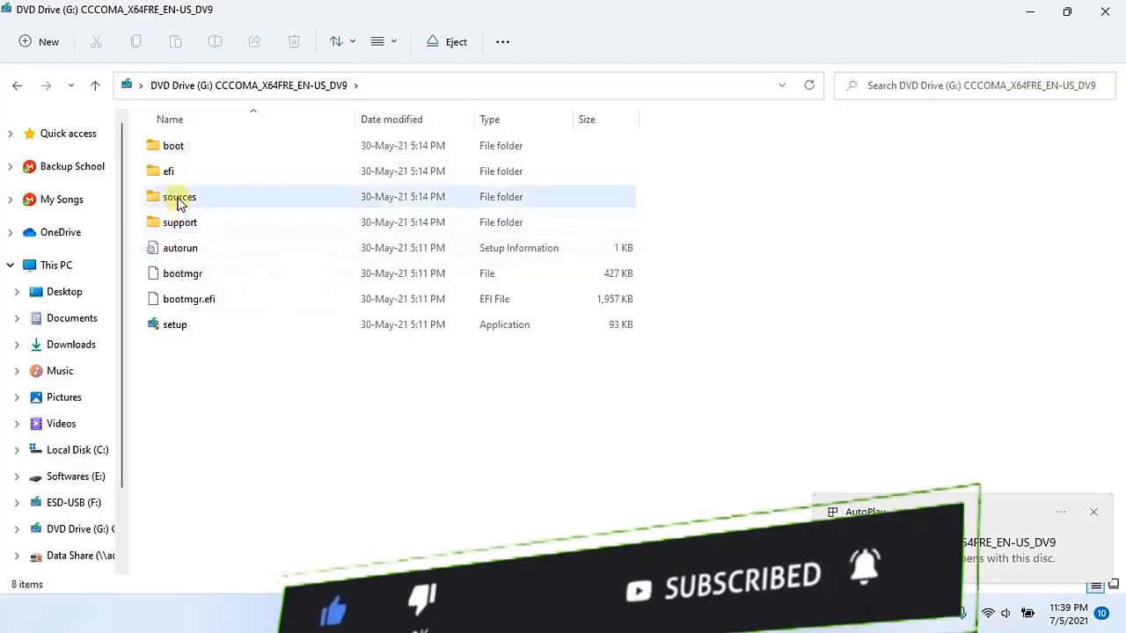
pyautogui.doubleClick(179, 197)
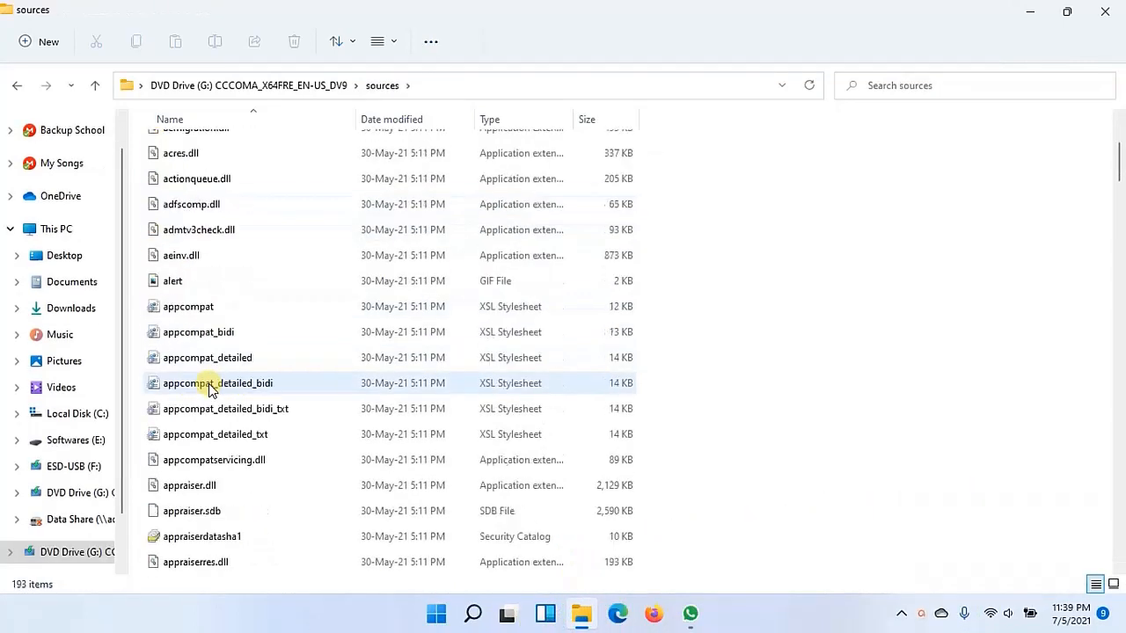
pyautogui.scroll(-3)
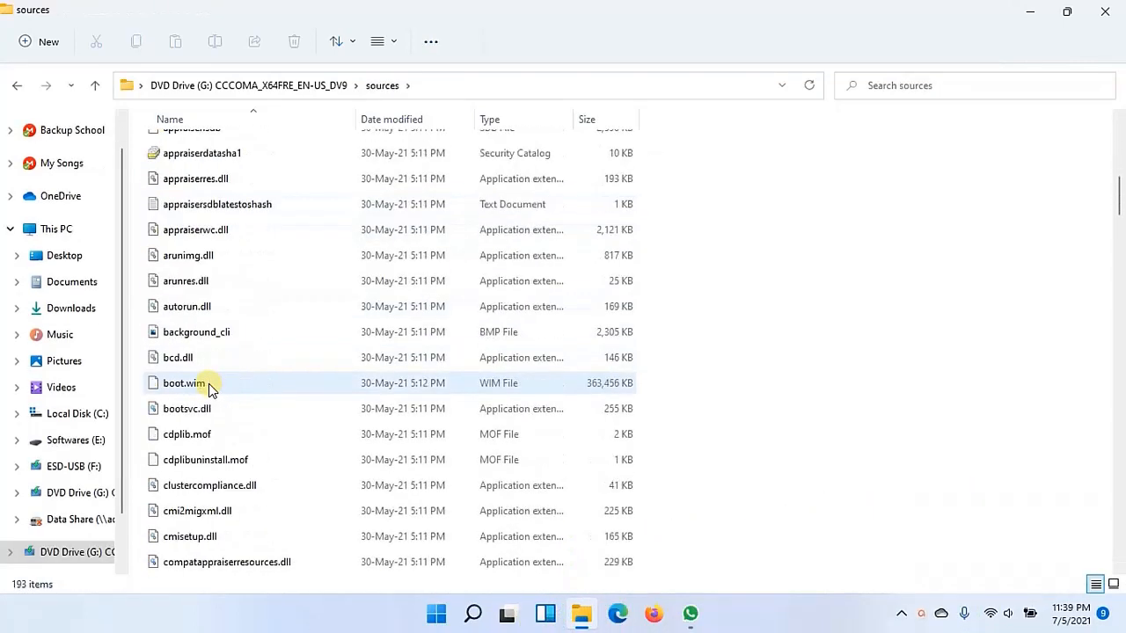
pyautogui.scroll(-3)
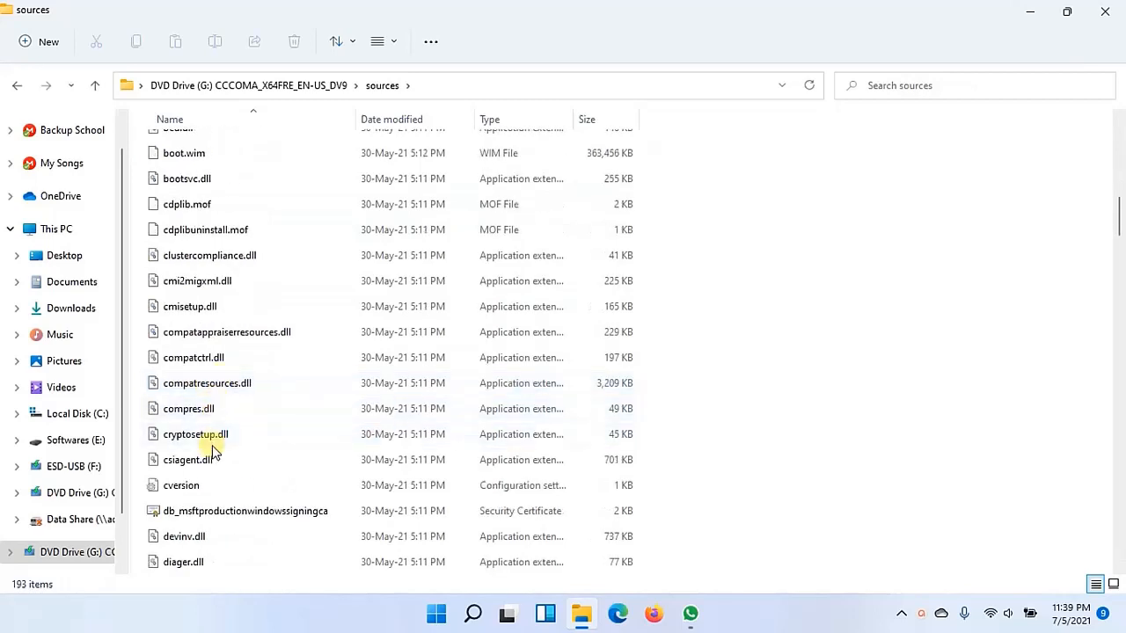
pyautogui.scroll(-3)
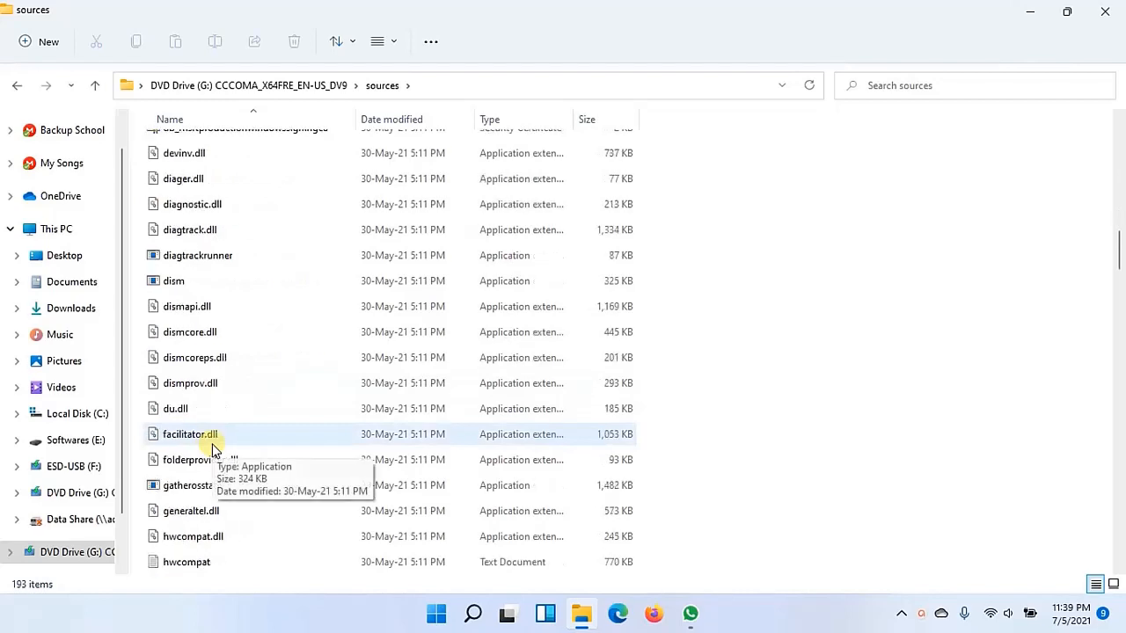
pyautogui.scroll(-3)
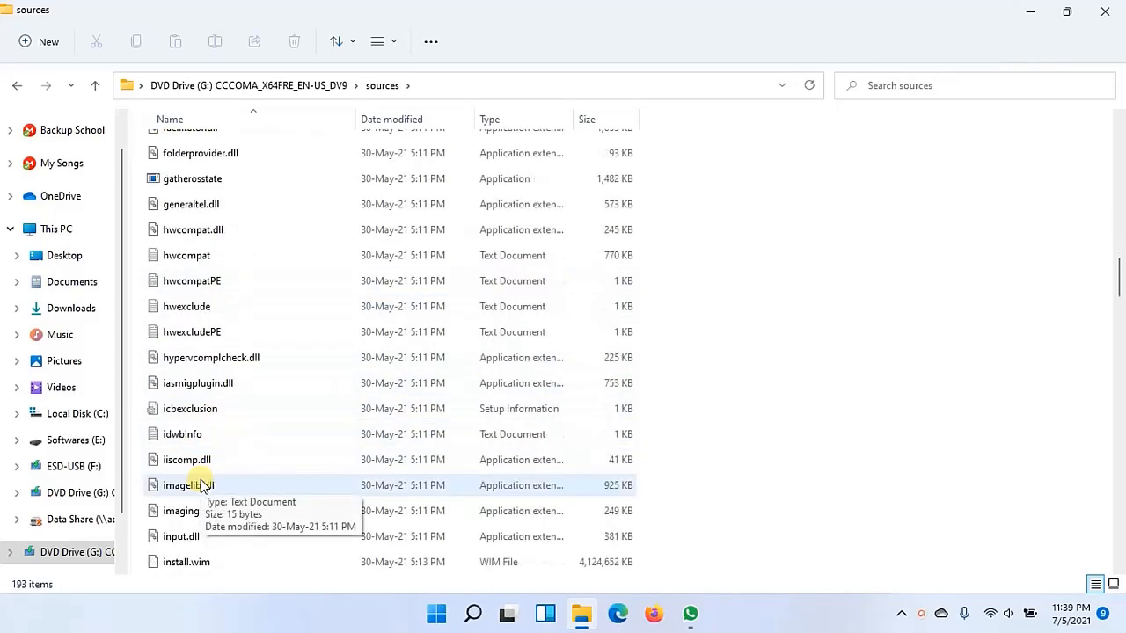
pyautogui.scroll(-3)
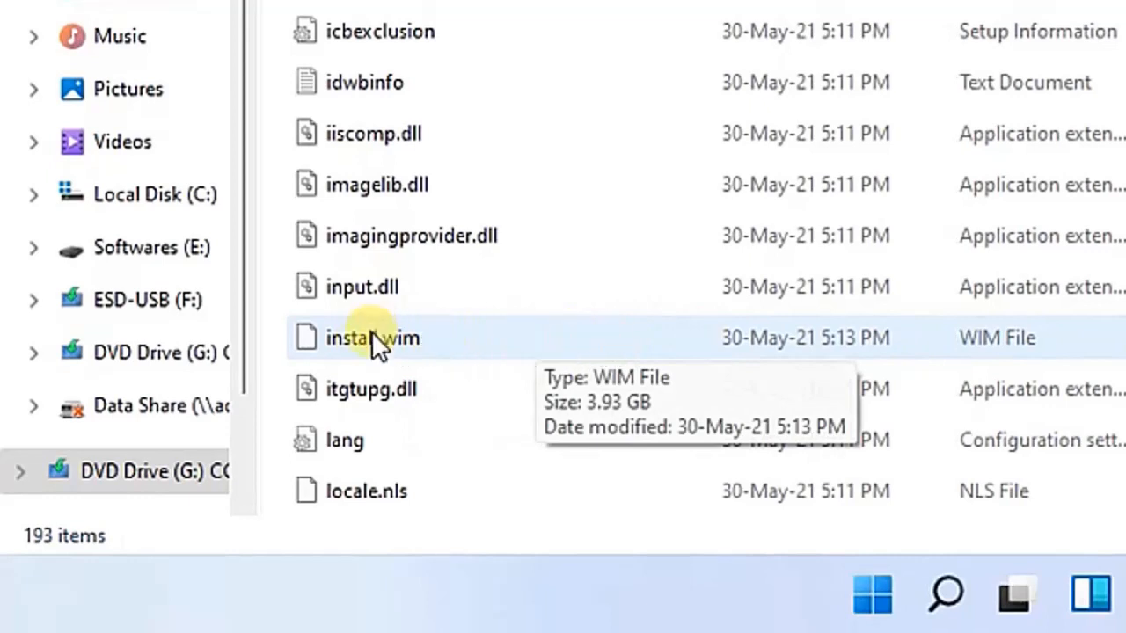
pyautogui.rightClick(371, 338)
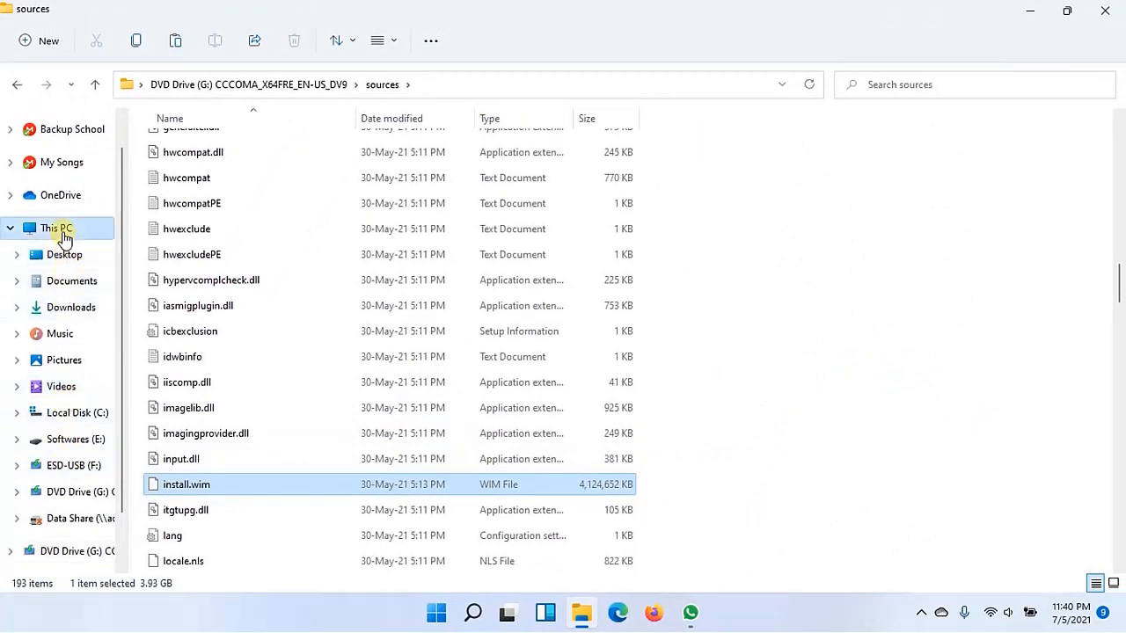
# - Go to This PC, enter ESD-USB (F:) and its sources folder to paste install.wim
pyautogui.click(56, 229)
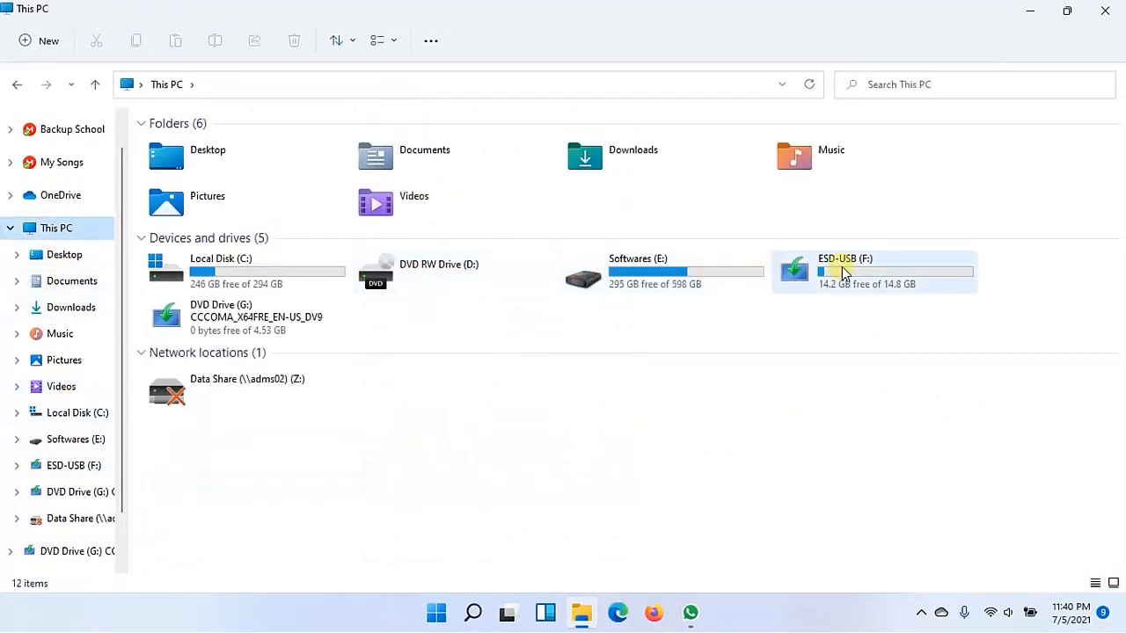
pyautogui.click(872, 271)
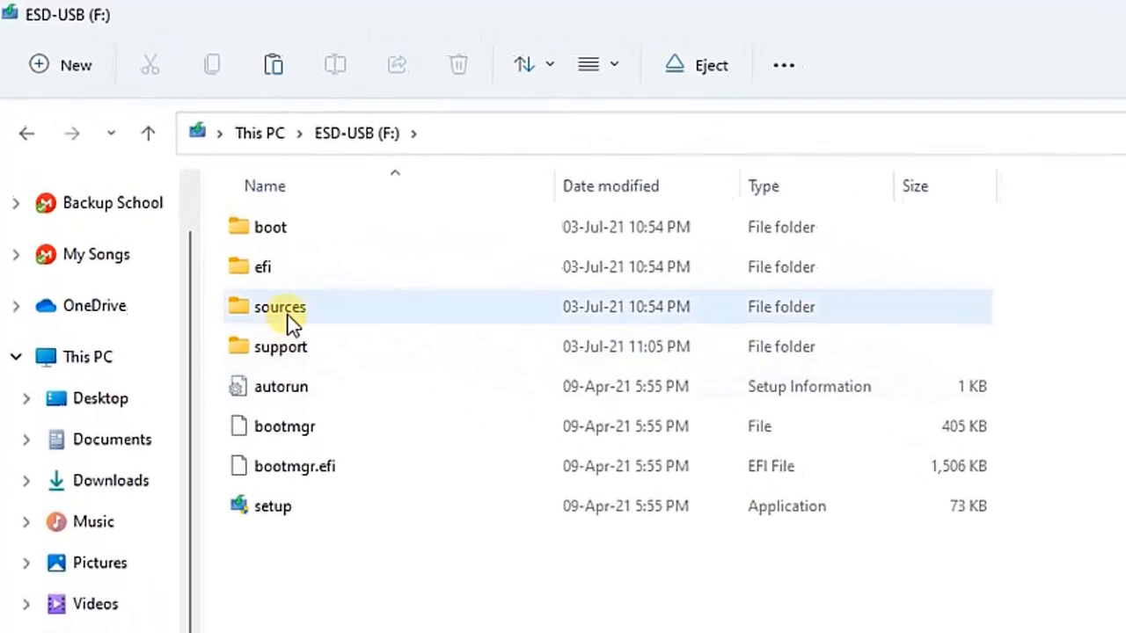
pyautogui.doubleClick(280, 306)
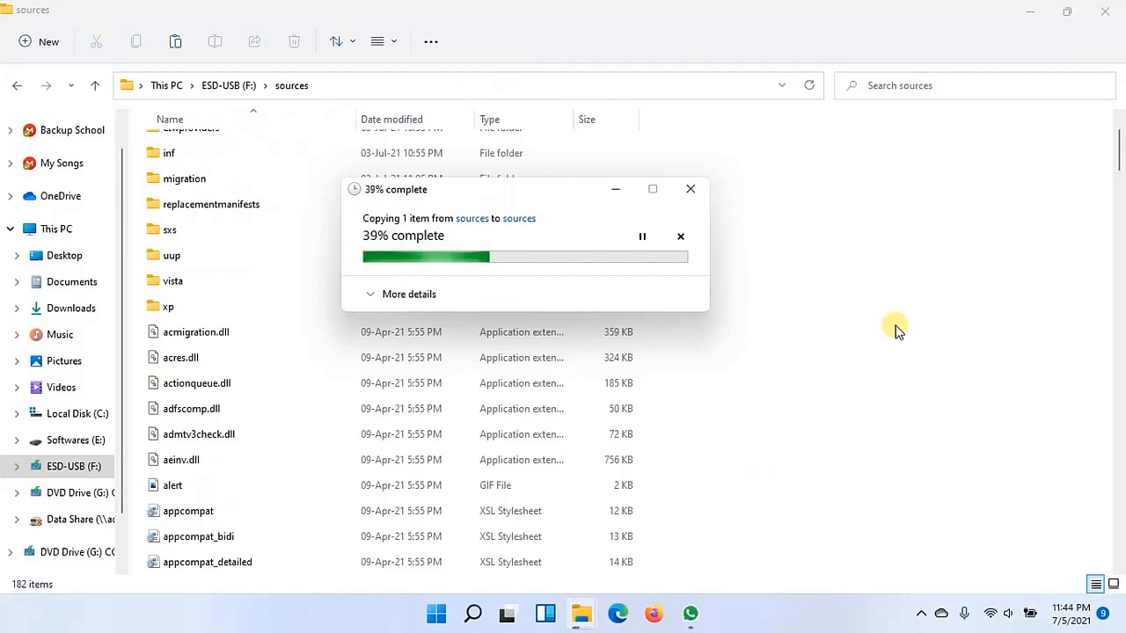
pyautogui.moveTo(929, 373)
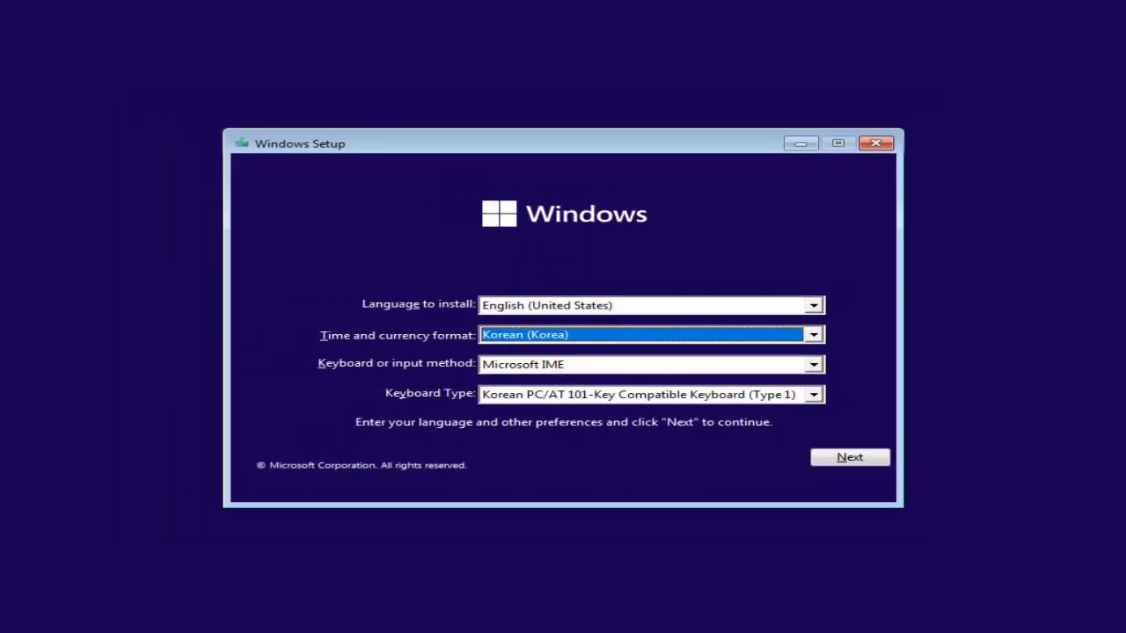
# - Accept language defaults, skip the product key and pick Windows 11 Pro as the edition
pyautogui.click(848, 457)
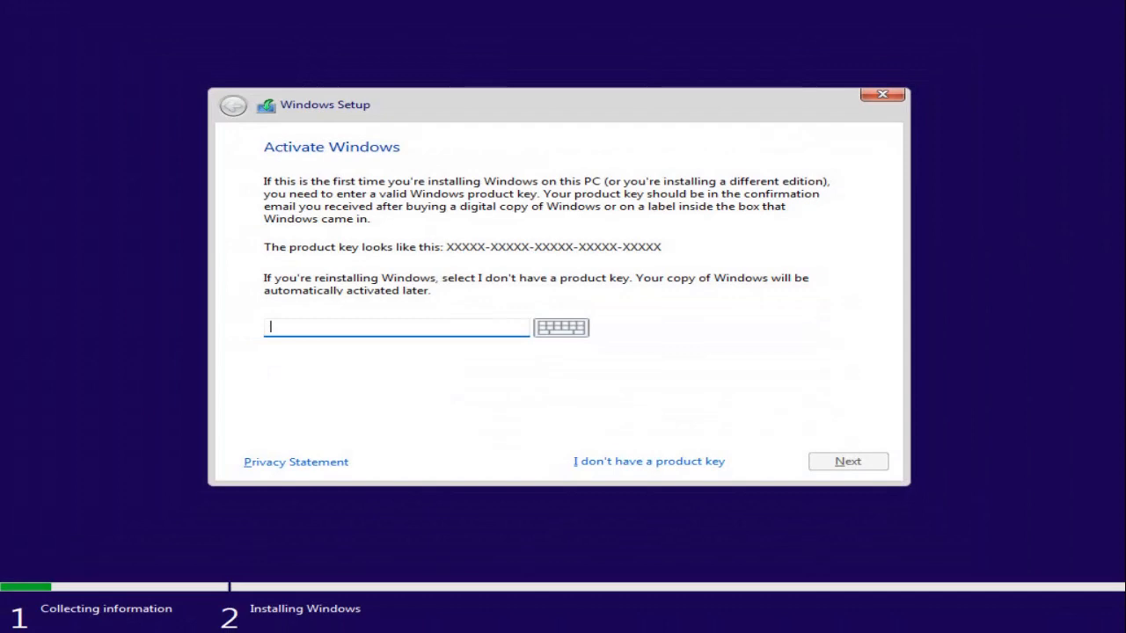
pyautogui.click(648, 461)
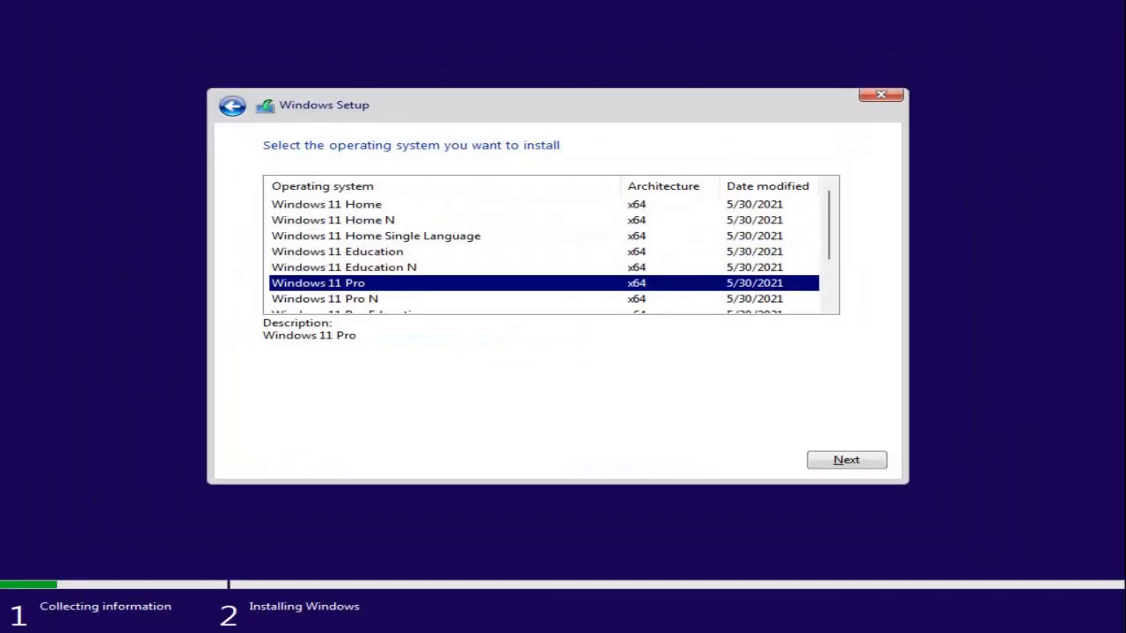
pyautogui.click(844, 459)
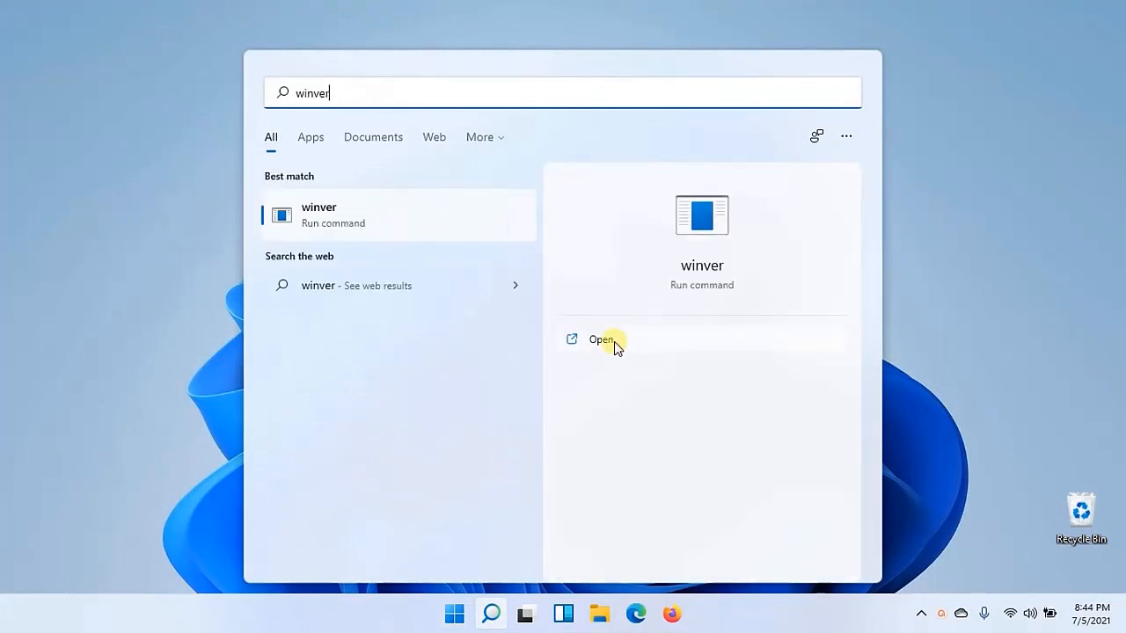
# - Run winver, run PC Health Check's Windows 11 check (can't run) and close it
pyautogui.click(602, 340)
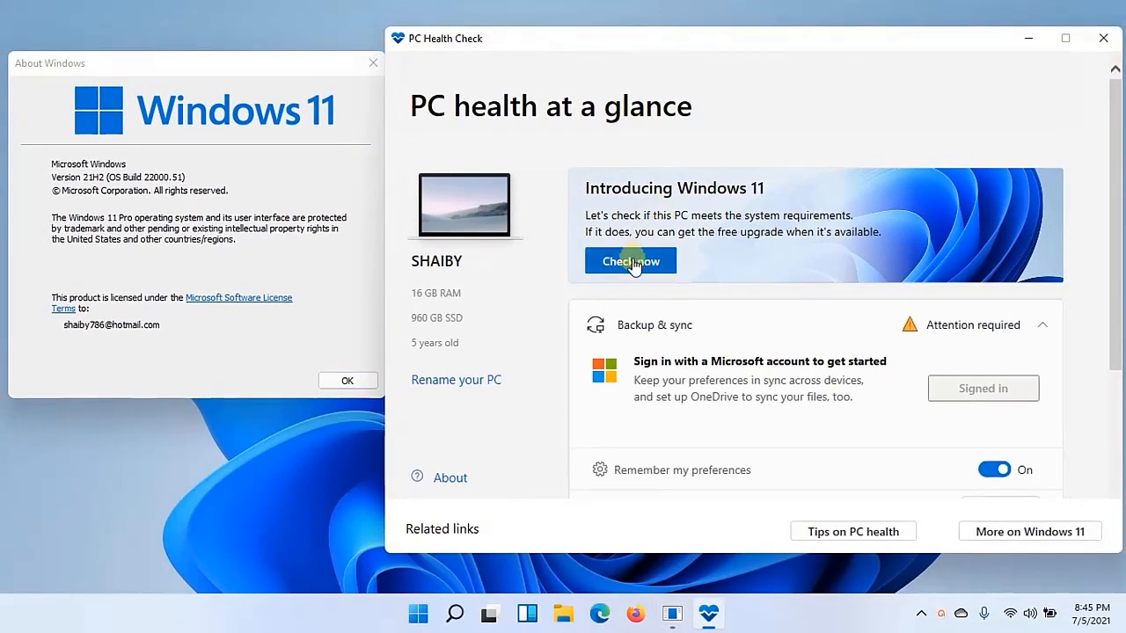
pyautogui.click(630, 261)
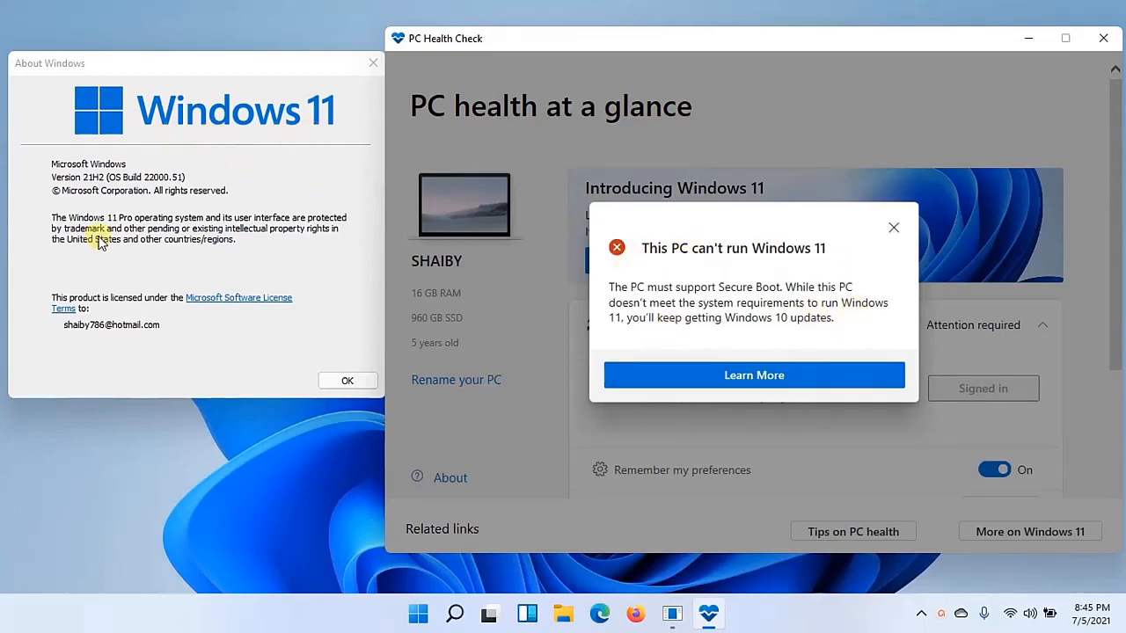
pyautogui.moveTo(753, 387)
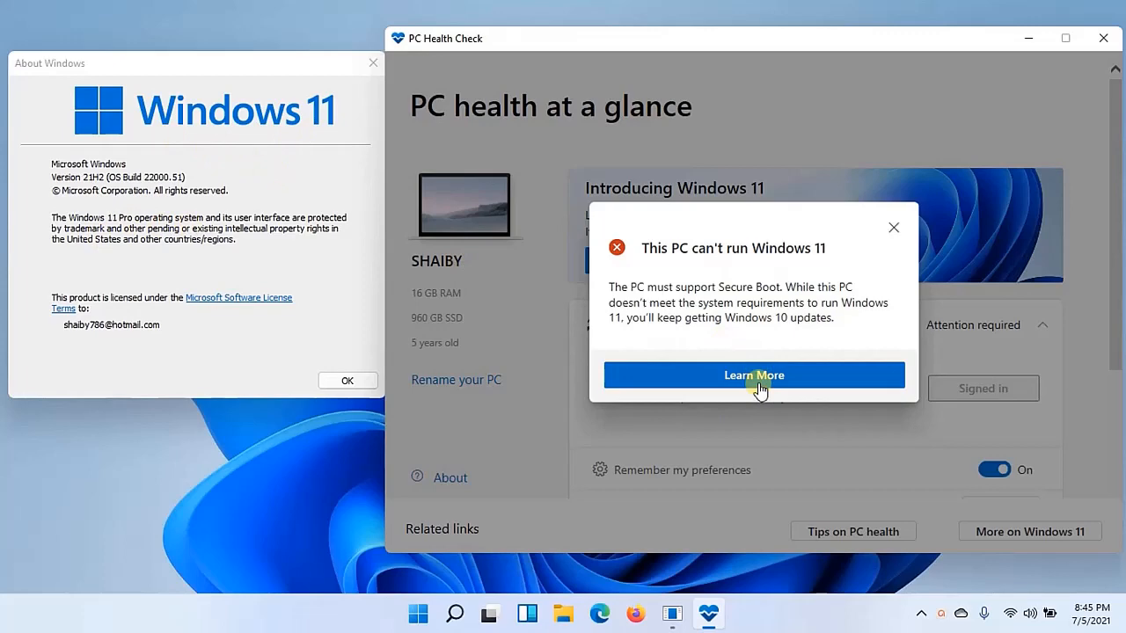
pyautogui.moveTo(896, 227)
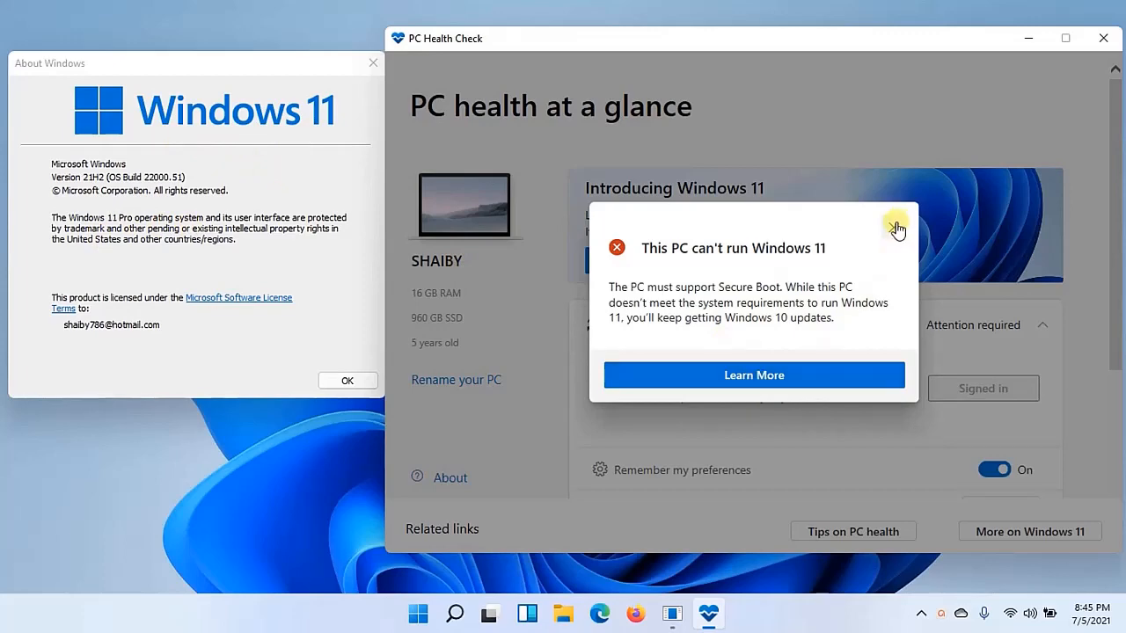
pyautogui.click(1103, 39)
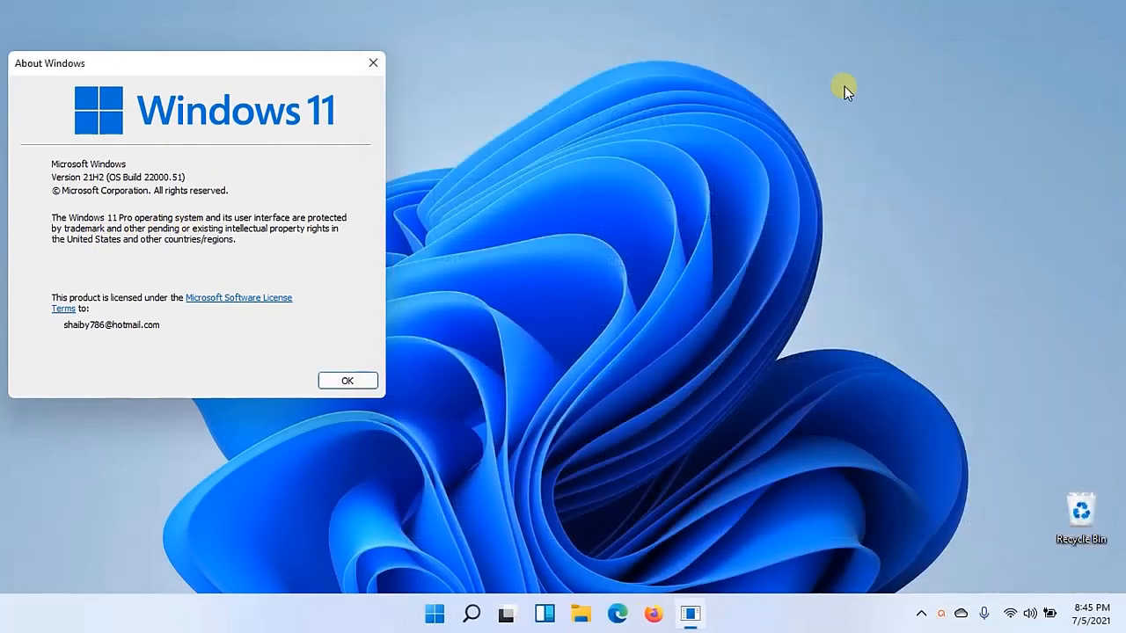